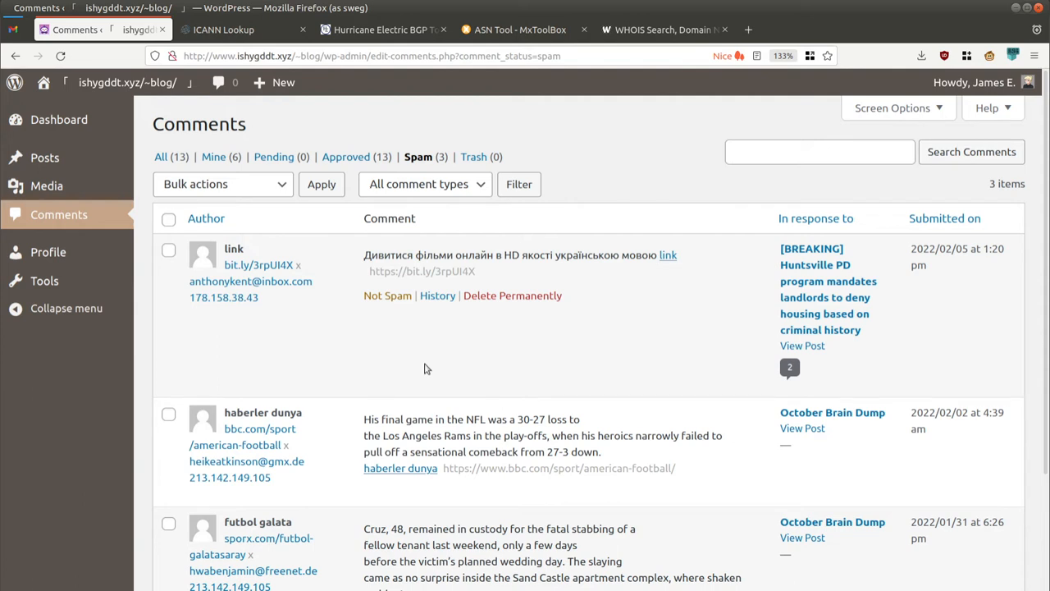
{"action": "mouse_move", "coordinate": [349, 339]}
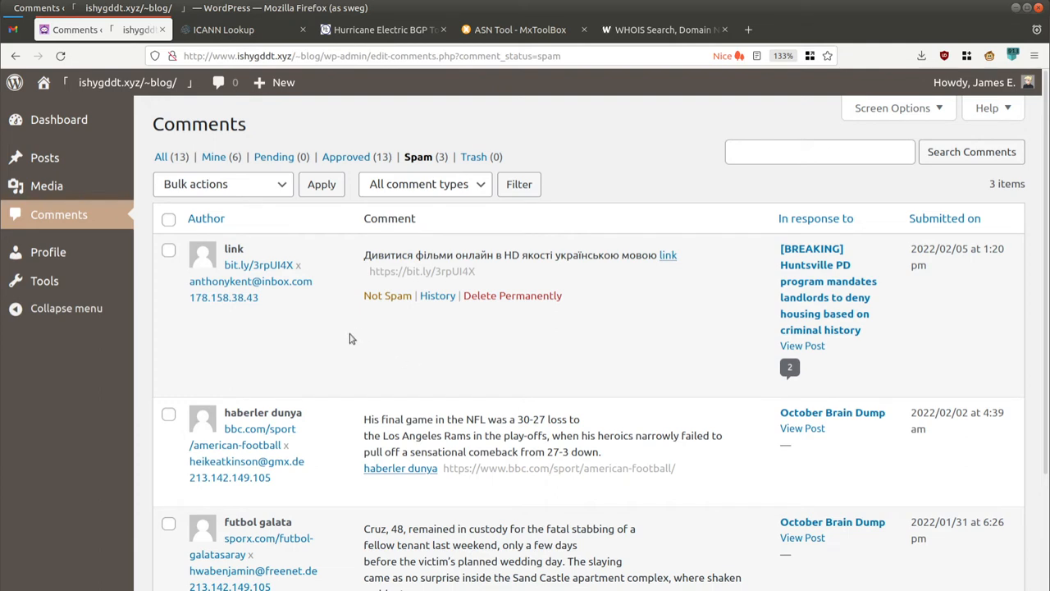
{"action": "scroll", "scroll_direction": "down", "scroll_amount": 3}
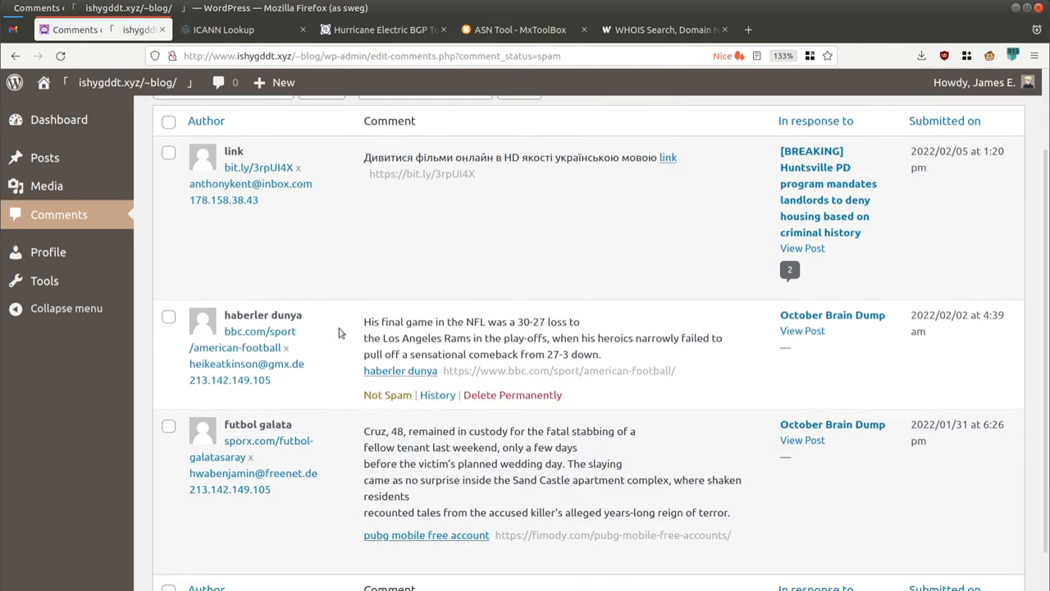
{"action": "mouse_move", "coordinate": [289, 383]}
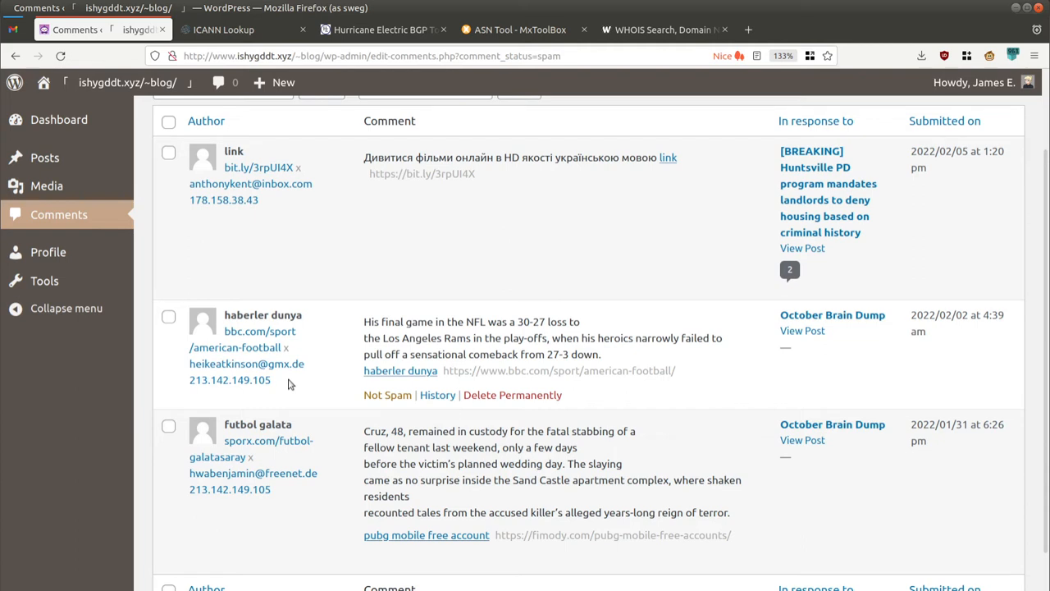
{"action": "right_click", "coordinate": [230, 380]}
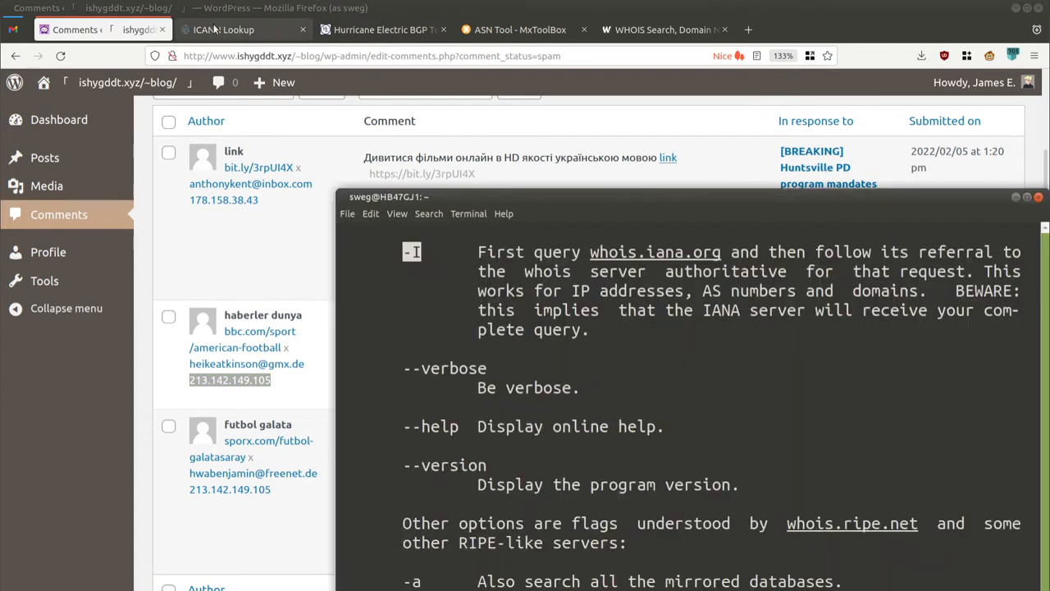
{"action": "mouse_move", "coordinate": [242, 30]}
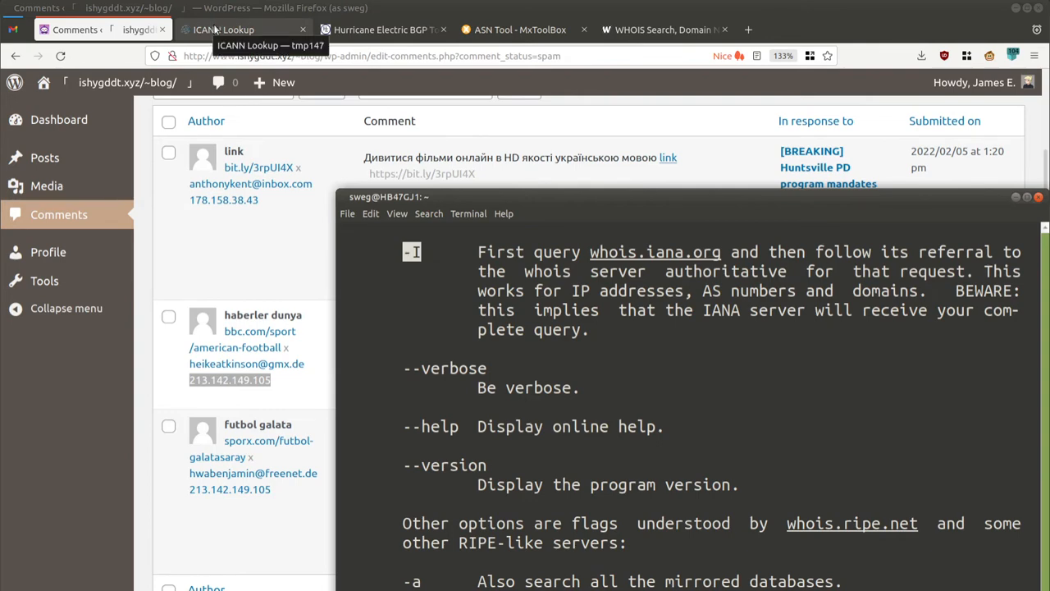
Step: Review the Romanian network record for 185.247.225.40, select its abuse email, and return to spam comments
{"action": "left_click", "coordinate": [223, 30]}
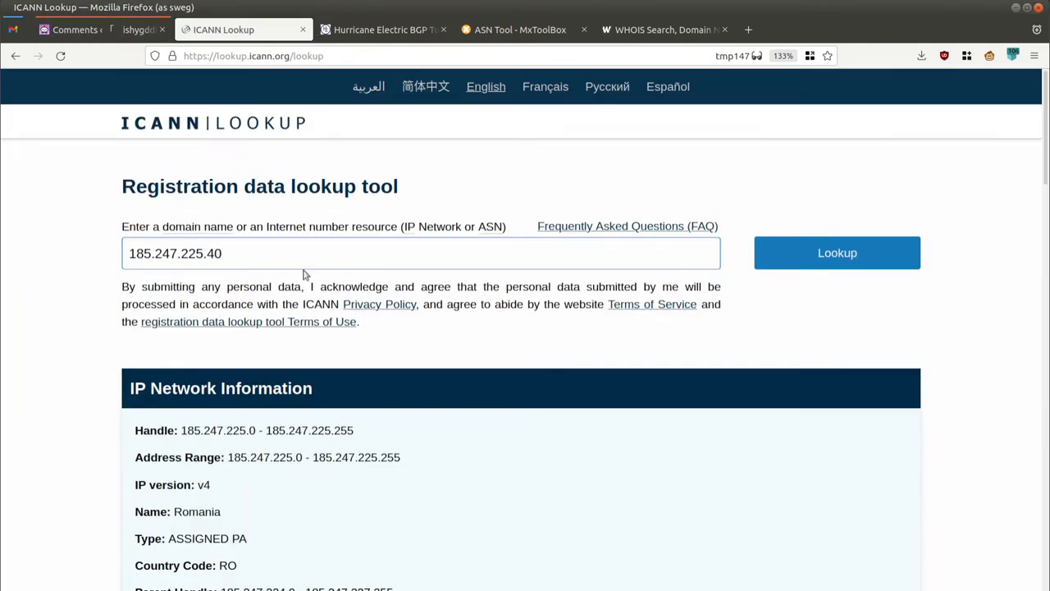
{"action": "mouse_move", "coordinate": [75, 251]}
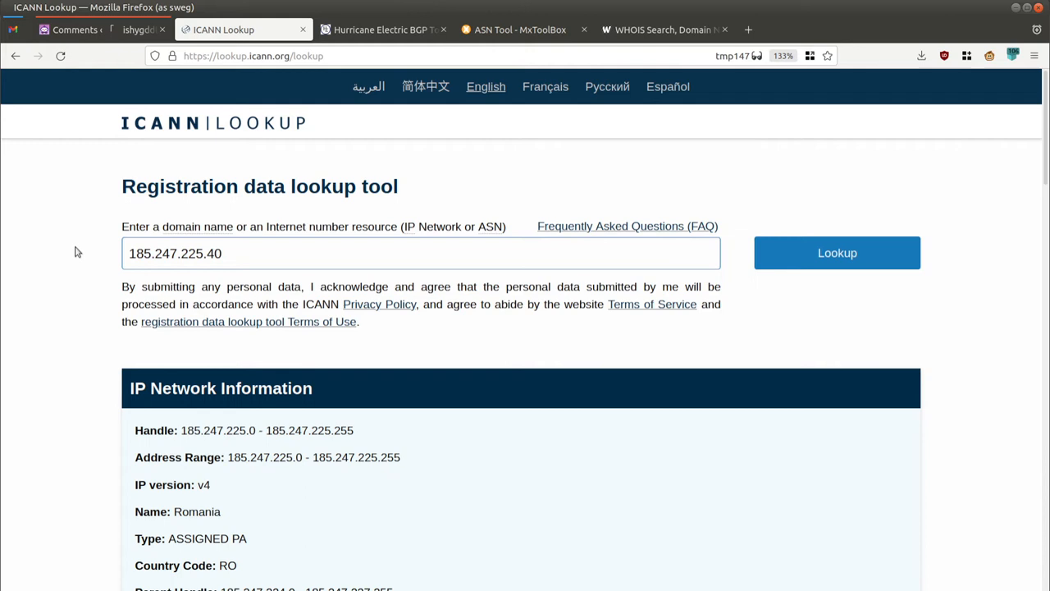
{"action": "mouse_move", "coordinate": [65, 278]}
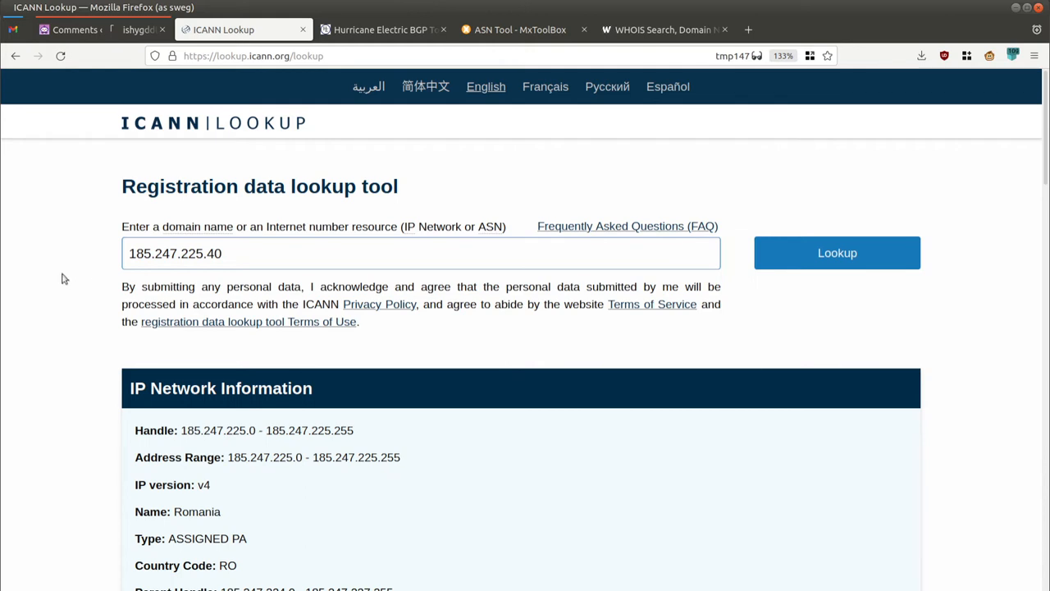
{"action": "mouse_move", "coordinate": [162, 284]}
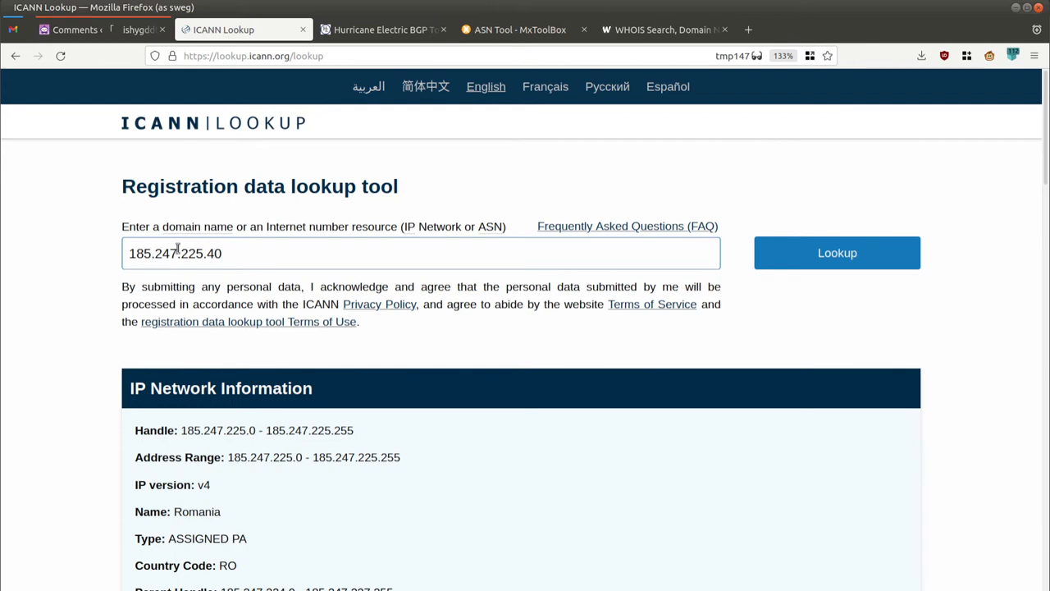
{"action": "scroll", "scroll_direction": "down", "scroll_amount": 3}
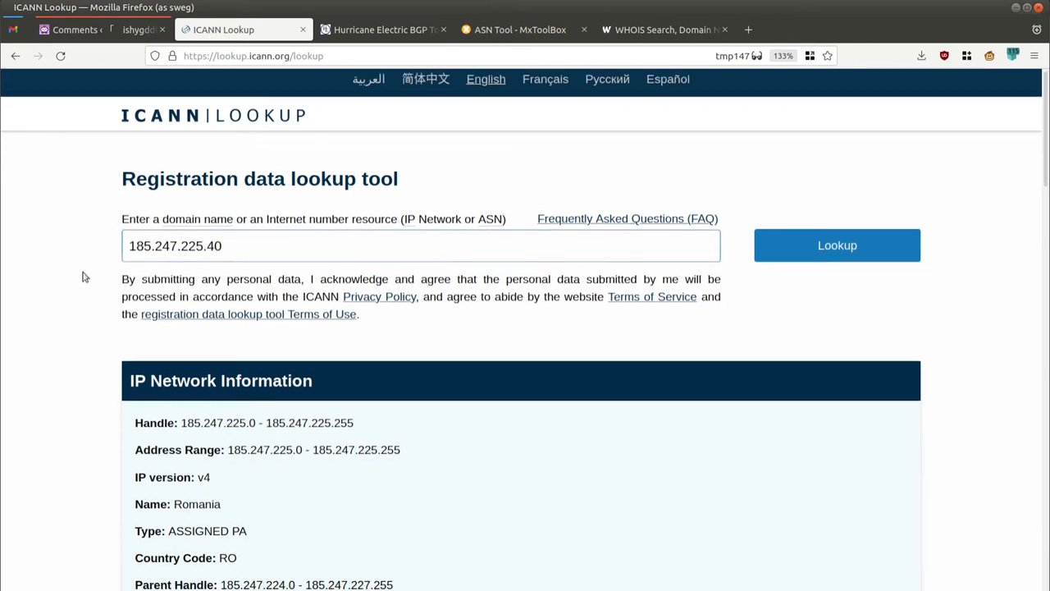
{"action": "scroll", "scroll_direction": "down", "scroll_amount": 3}
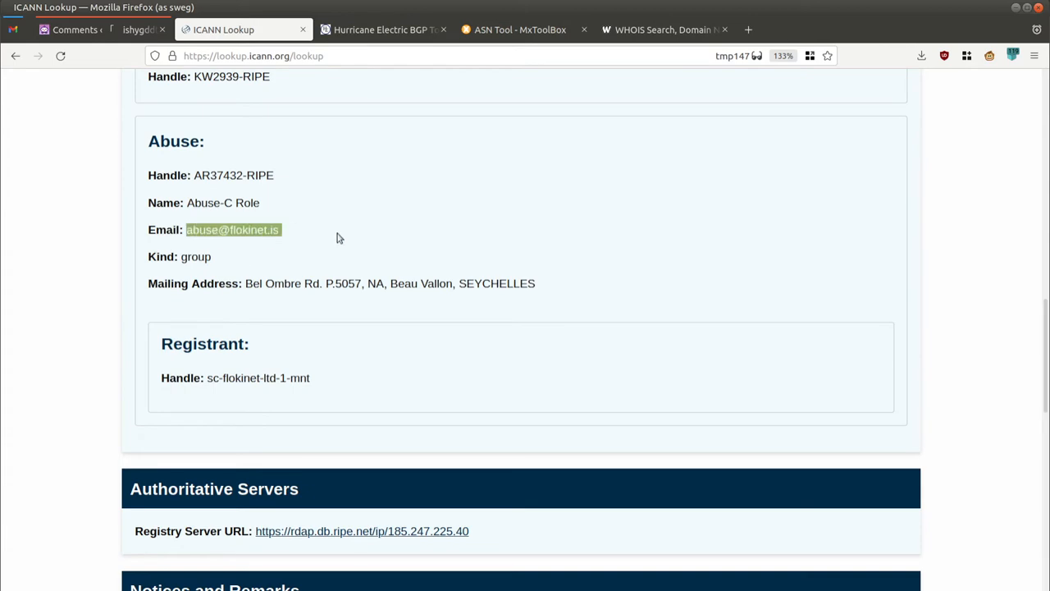
{"action": "scroll", "scroll_direction": "up", "scroll_amount": 3}
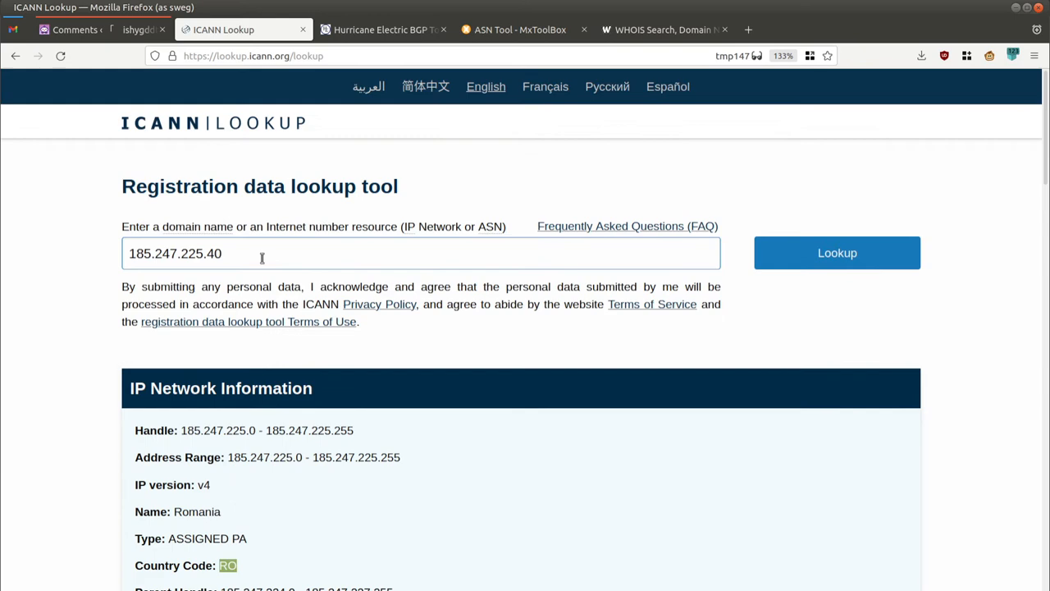
{"action": "mouse_move", "coordinate": [111, 258]}
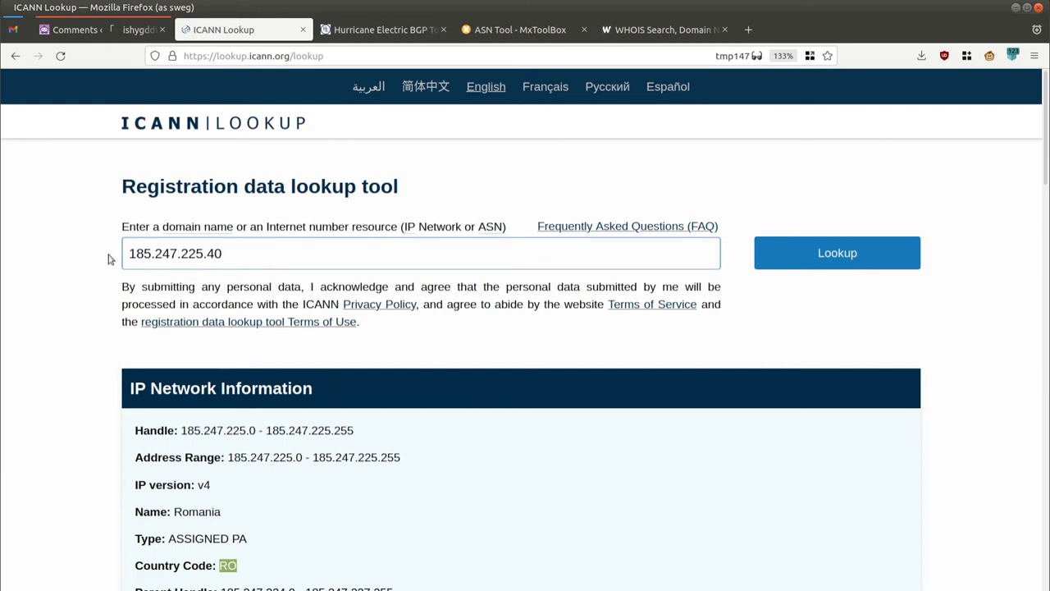
{"action": "scroll", "scroll_direction": "down", "scroll_amount": 3}
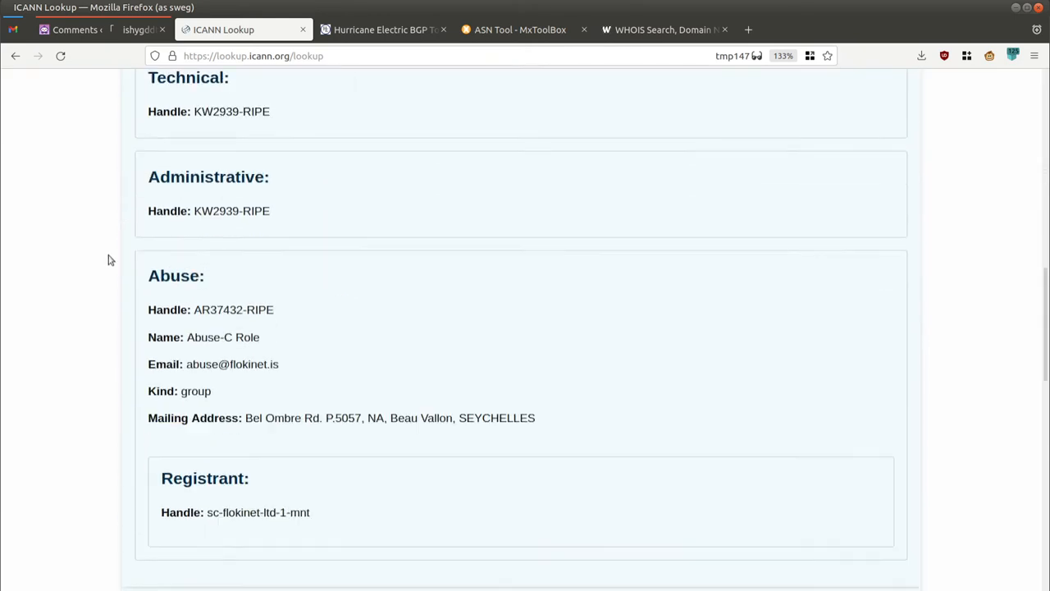
{"action": "double_click", "coordinate": [232, 326]}
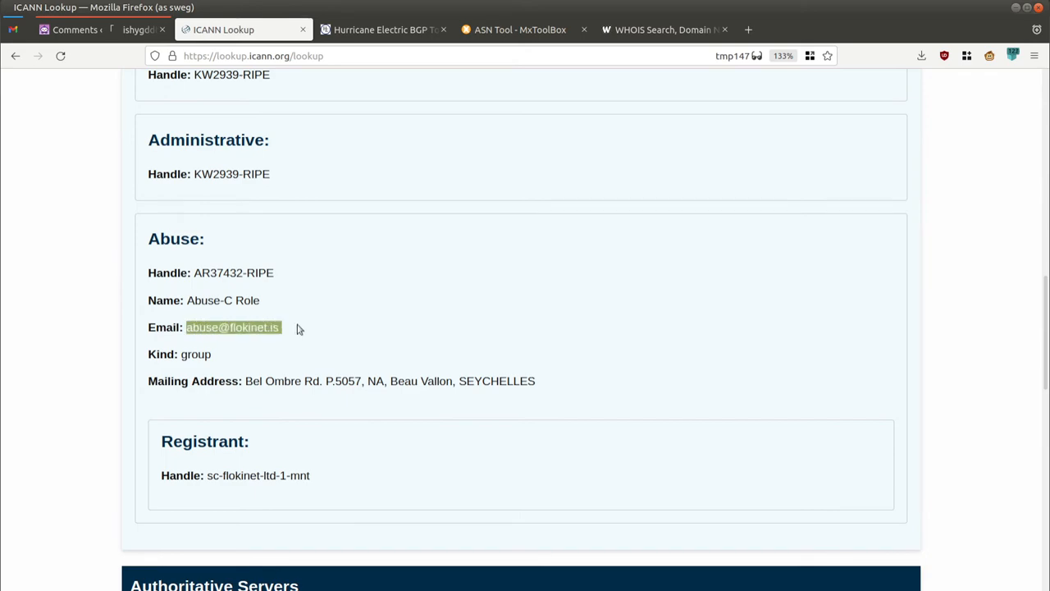
{"action": "mouse_move", "coordinate": [322, 279]}
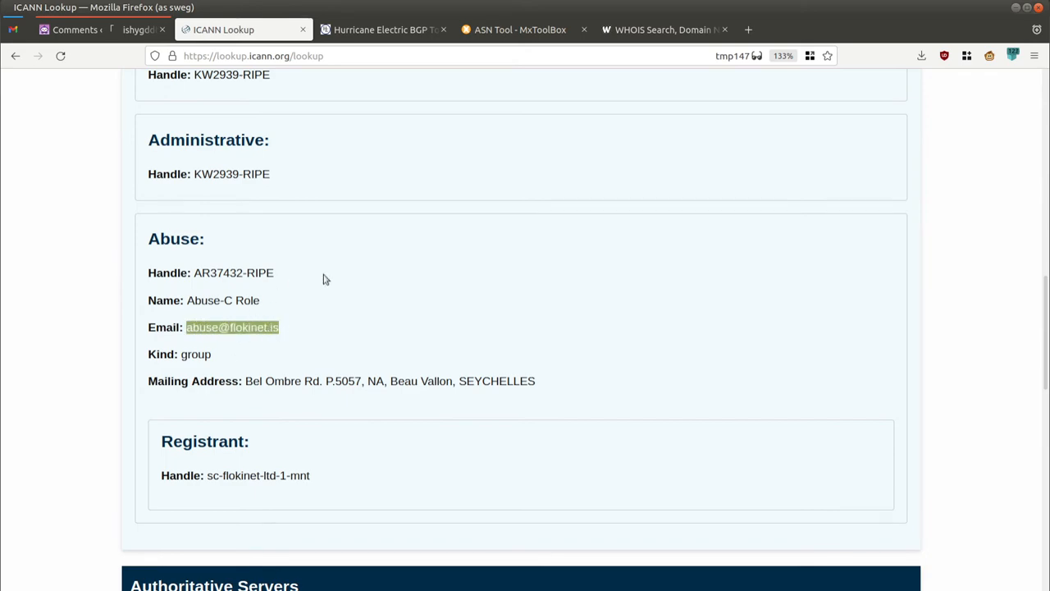
{"action": "scroll", "scroll_direction": "up", "scroll_amount": 3}
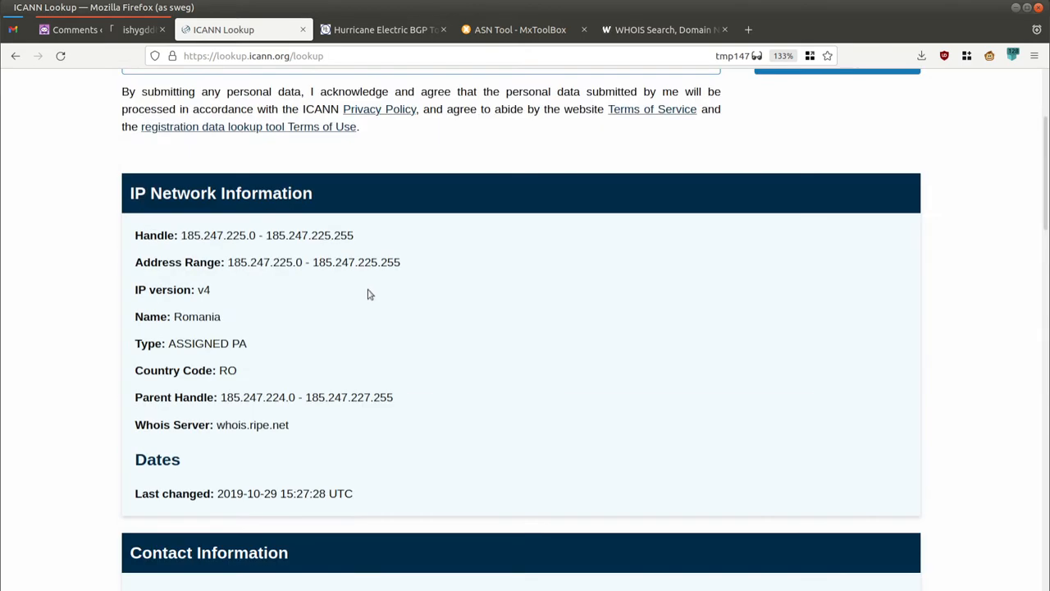
{"action": "right_click", "coordinate": [229, 380]}
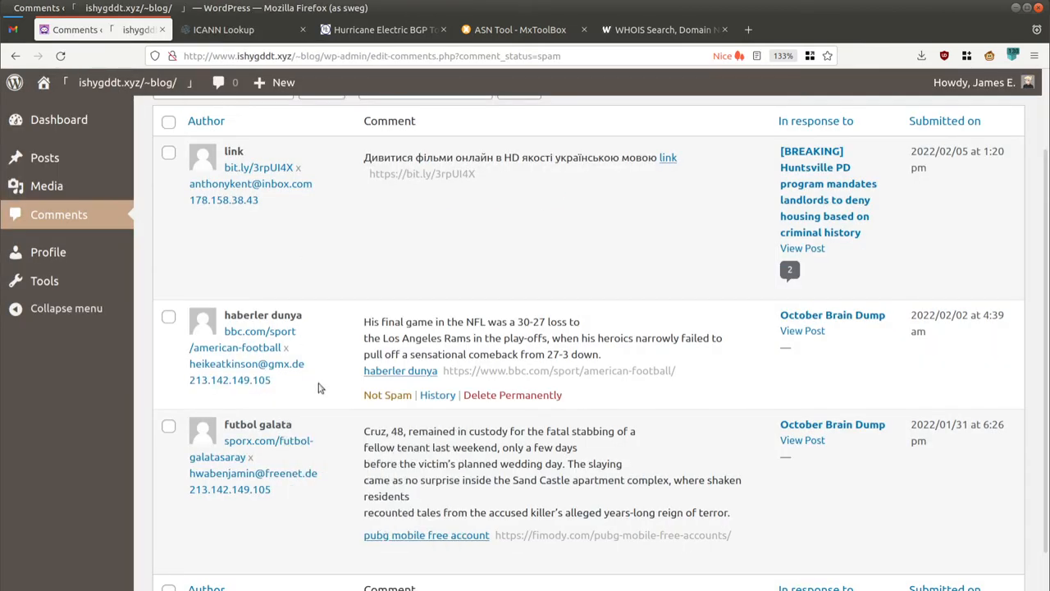
Step: Review the Turkish NOSSPEED record for 213.142.149.105 and select its abuse contact email
{"action": "left_click", "coordinate": [222, 30]}
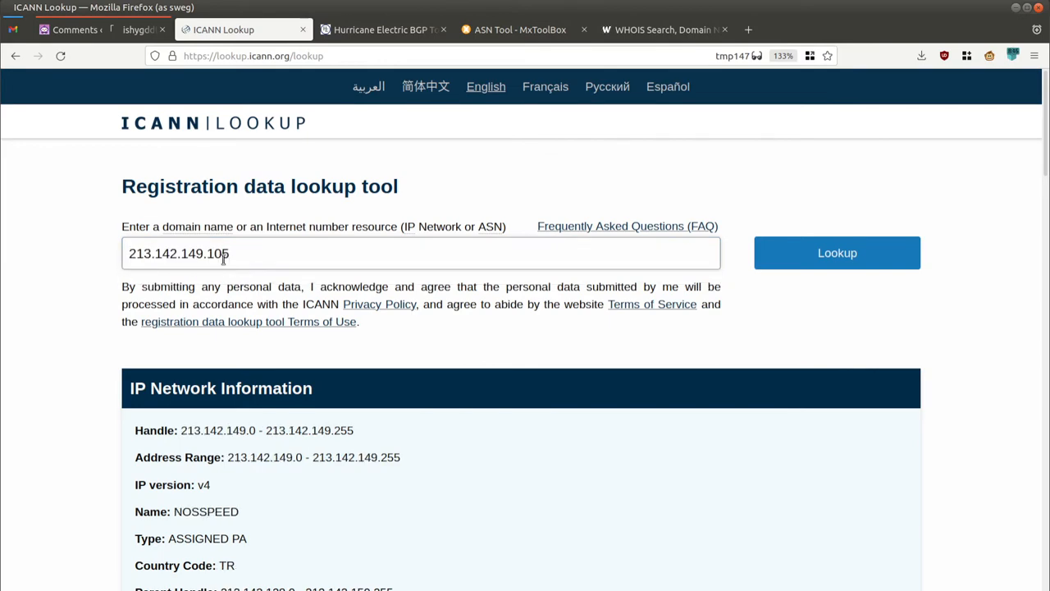
{"action": "scroll", "scroll_direction": "down", "scroll_amount": 3}
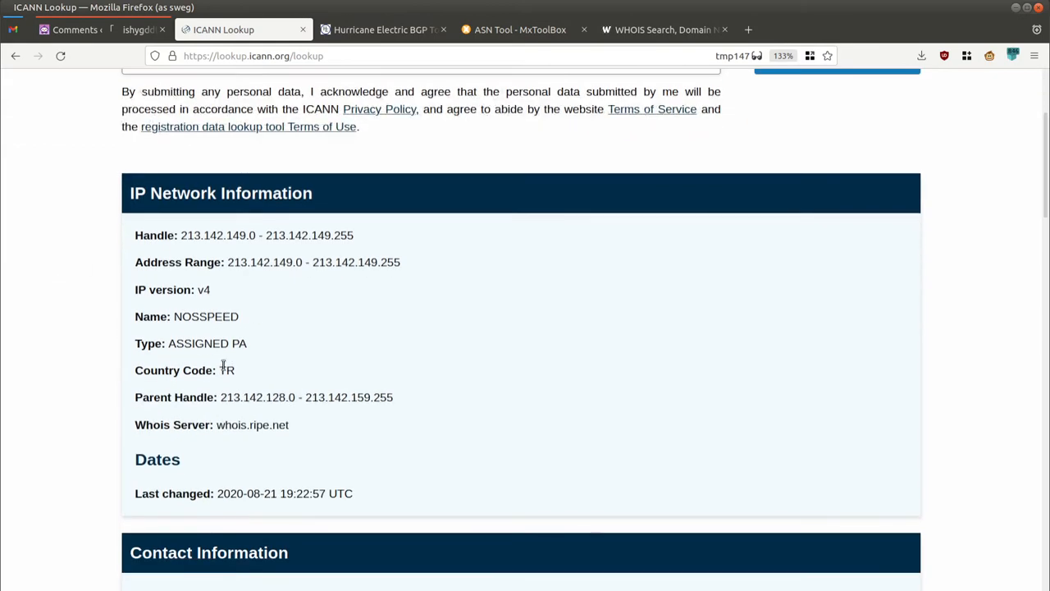
{"action": "mouse_move", "coordinate": [299, 343]}
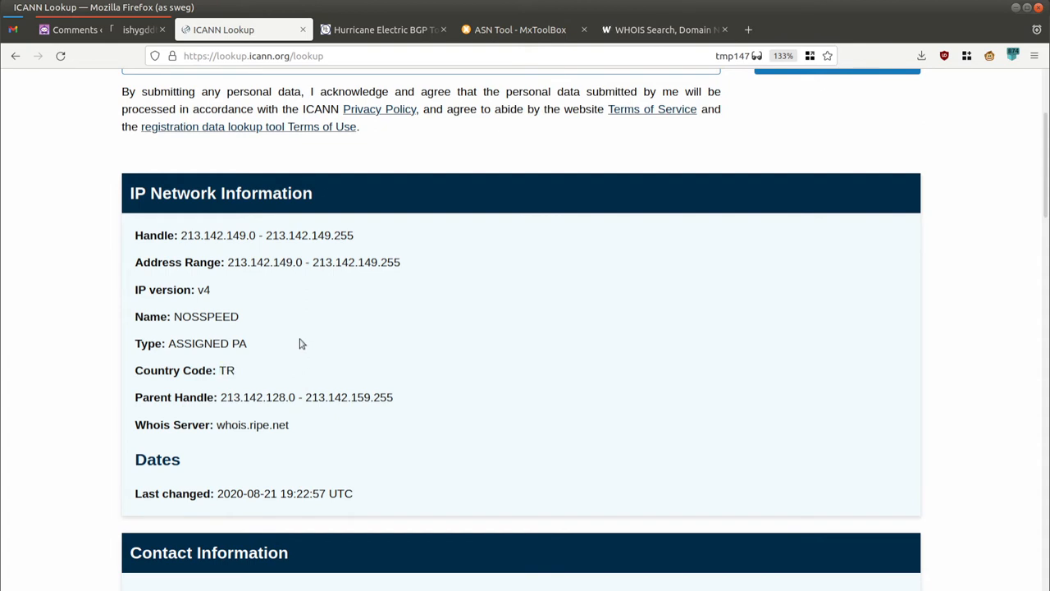
{"action": "scroll", "scroll_direction": "down", "scroll_amount": 3}
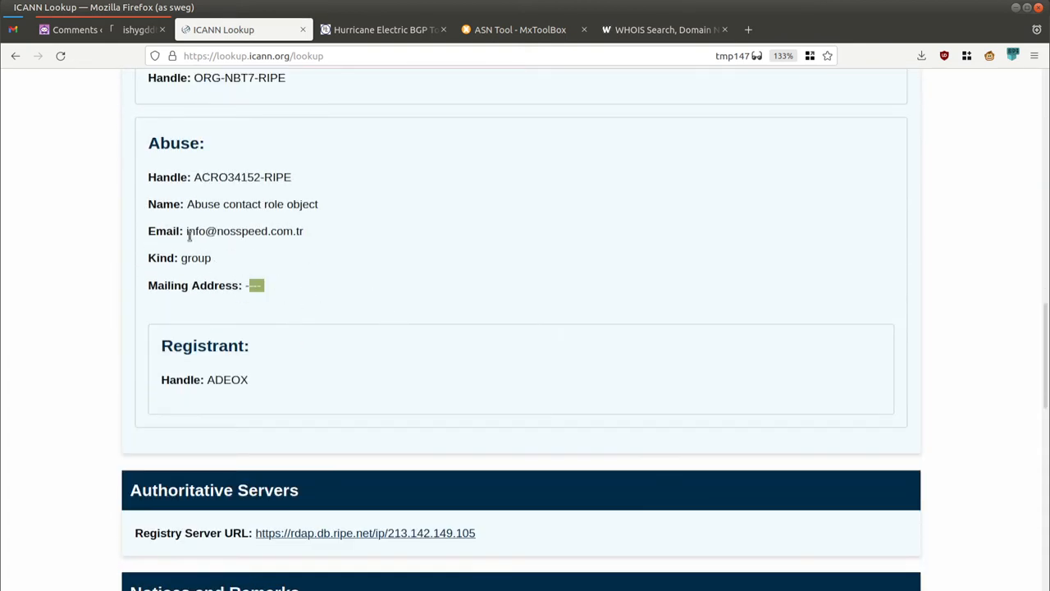
{"action": "double_click", "coordinate": [245, 230]}
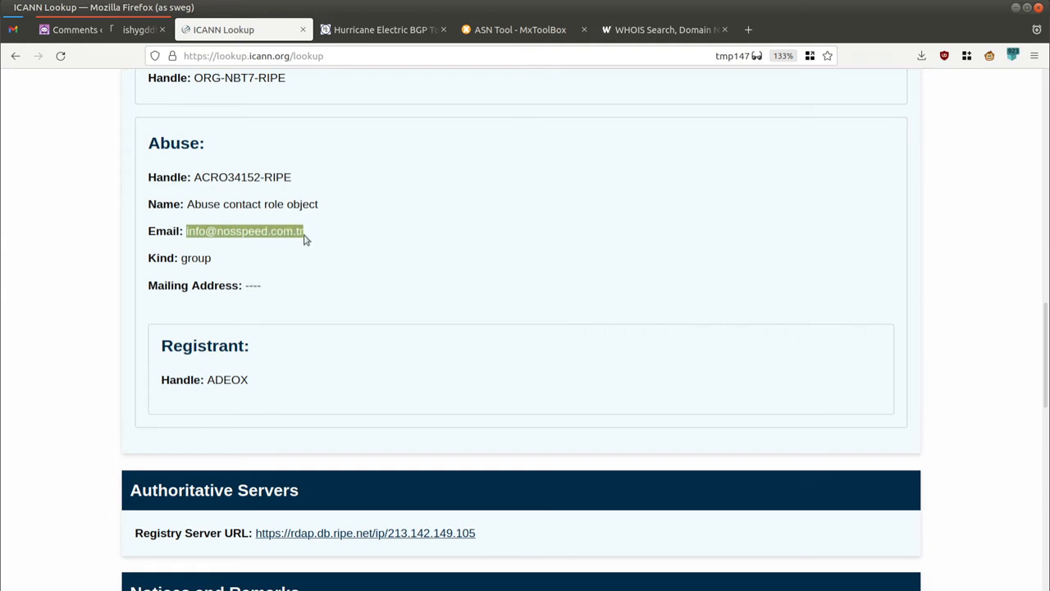
{"action": "scroll", "scroll_direction": "up", "scroll_amount": 3}
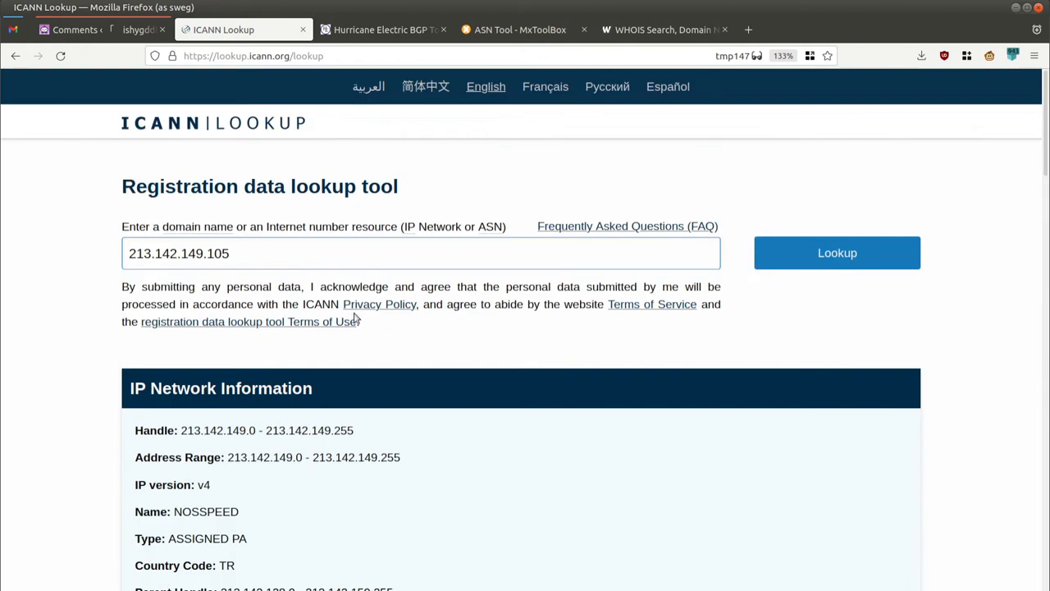
{"action": "scroll", "scroll_direction": "down", "scroll_amount": 3}
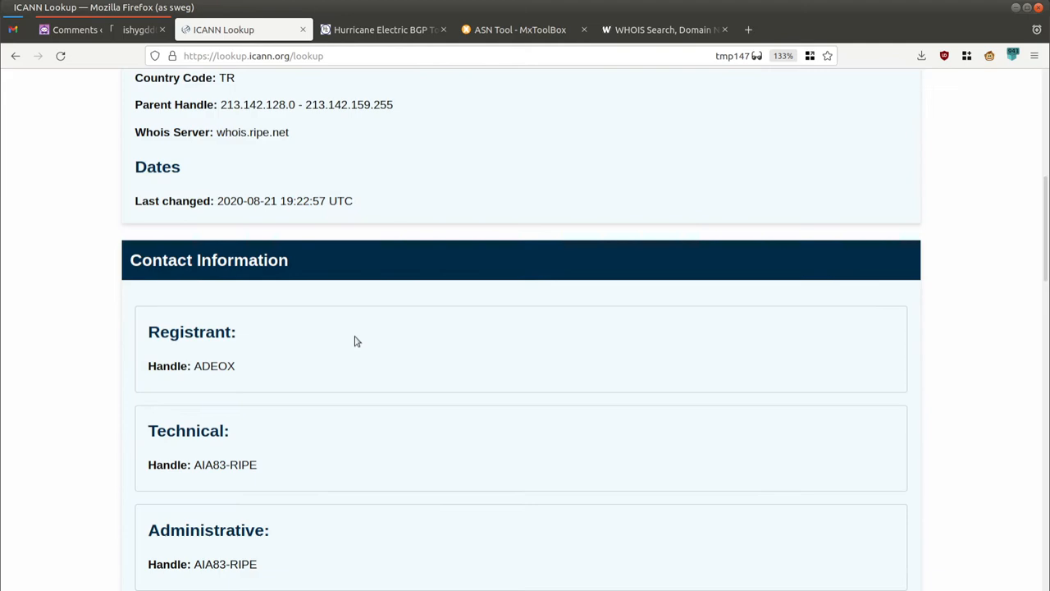
{"action": "scroll", "scroll_direction": "down", "scroll_amount": 3}
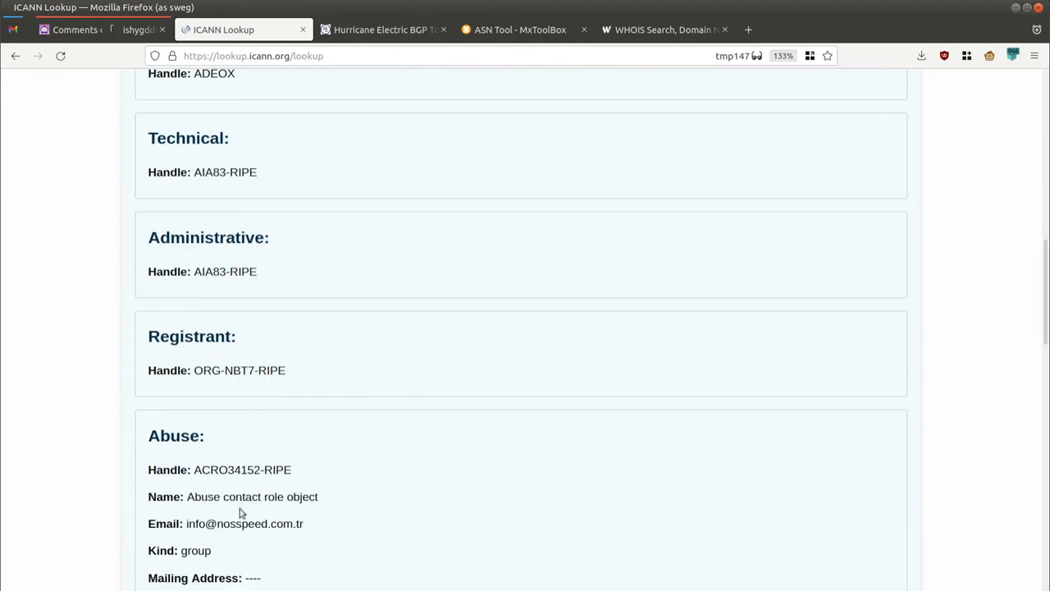
{"action": "scroll", "scroll_direction": "up", "scroll_amount": 3}
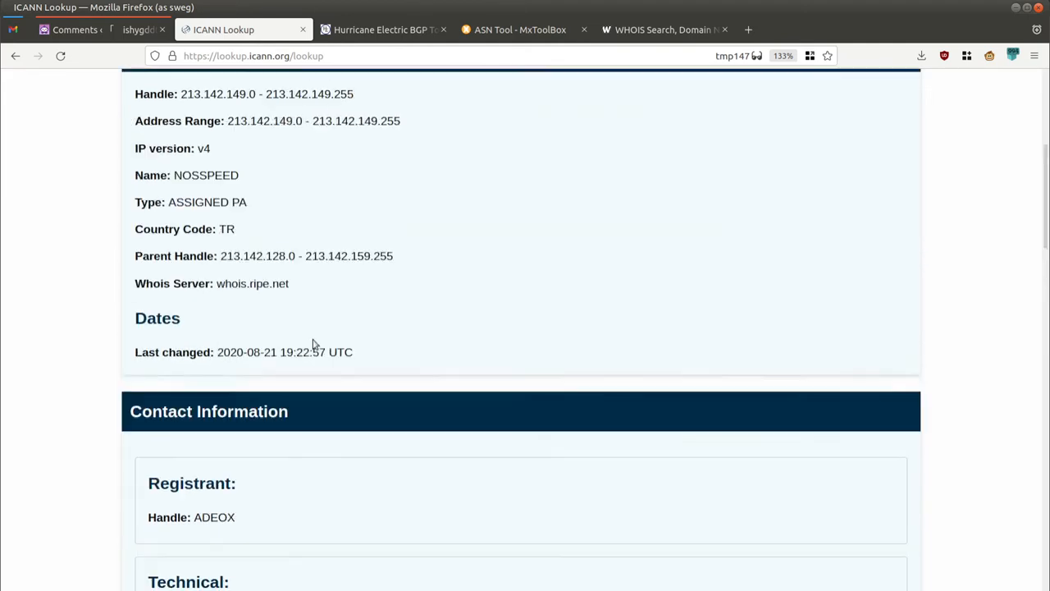
{"action": "scroll", "scroll_direction": "up", "scroll_amount": 3}
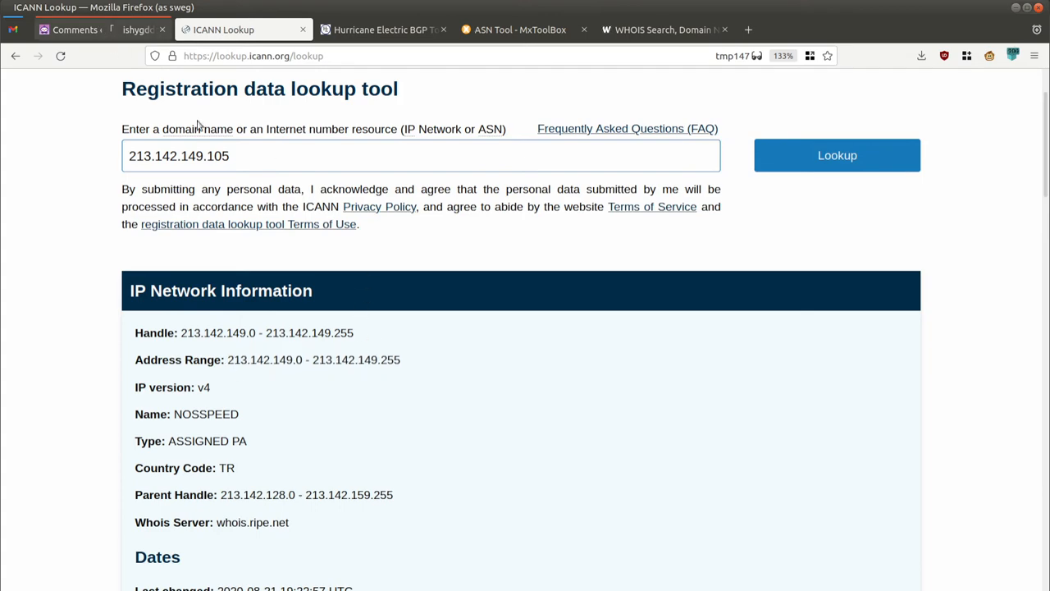
{"action": "right_click", "coordinate": [224, 199]}
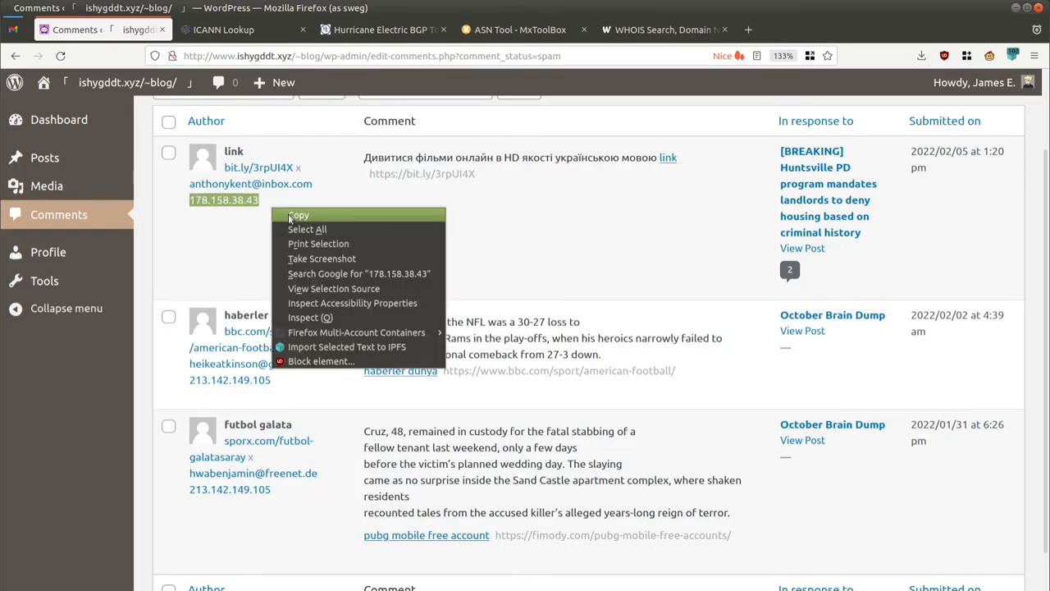
Step: Read the 178.158.38.43 results: Russian 178.158.0.0–178.158.127.255 range with a Lugansk abuse contact
{"action": "left_click", "coordinate": [223, 29]}
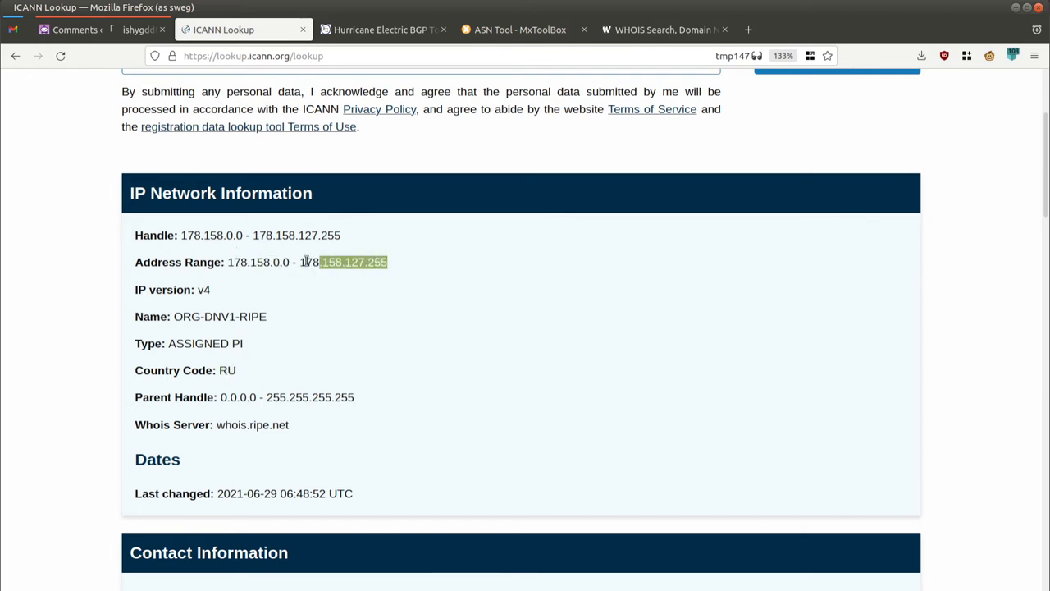
{"action": "scroll", "scroll_direction": "down", "scroll_amount": 3}
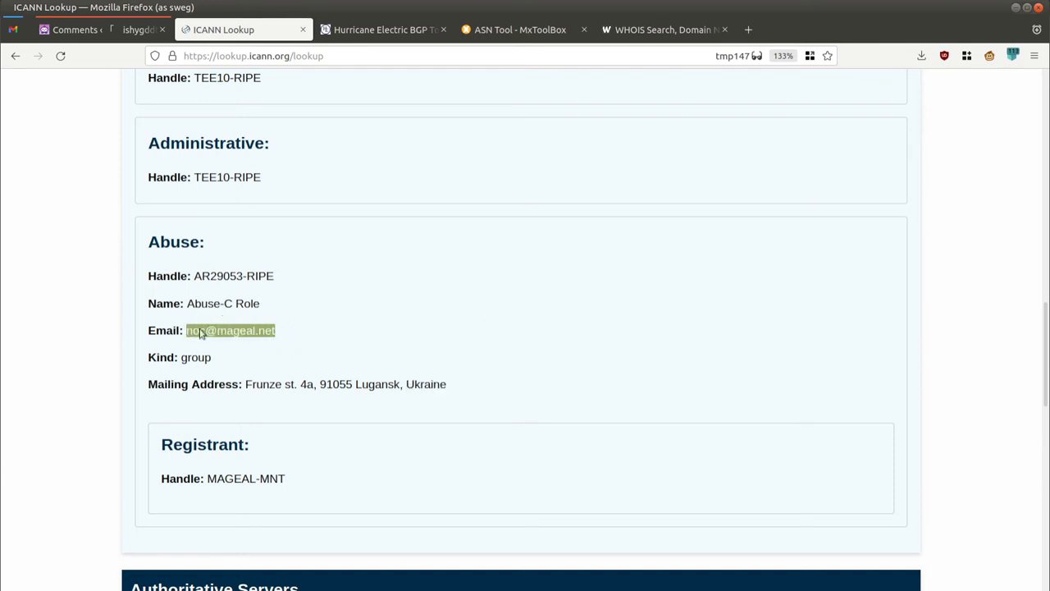
{"action": "mouse_move", "coordinate": [304, 335]}
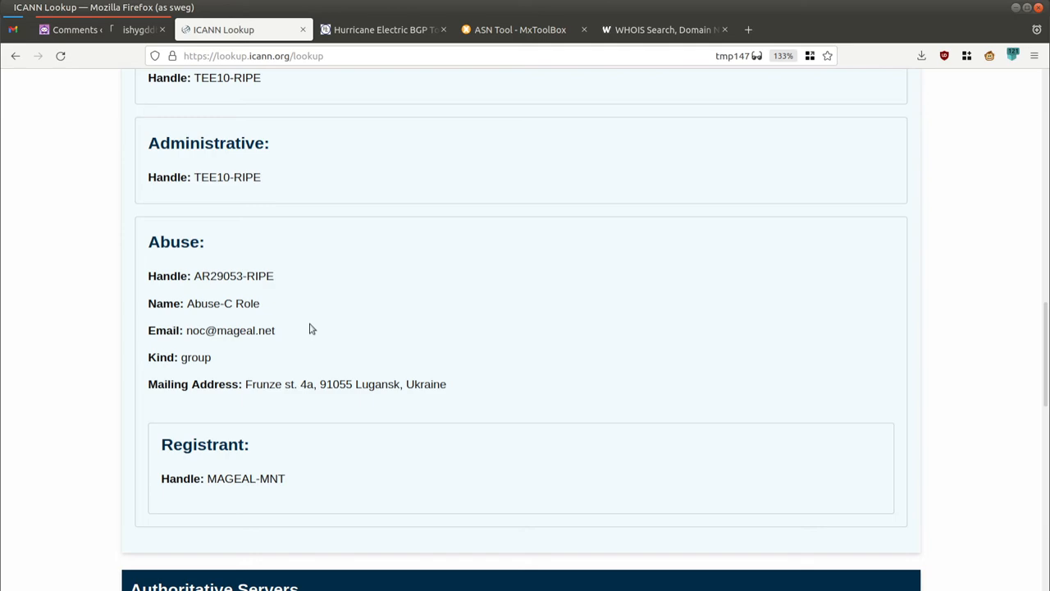
{"action": "scroll", "scroll_direction": "up", "scroll_amount": 3}
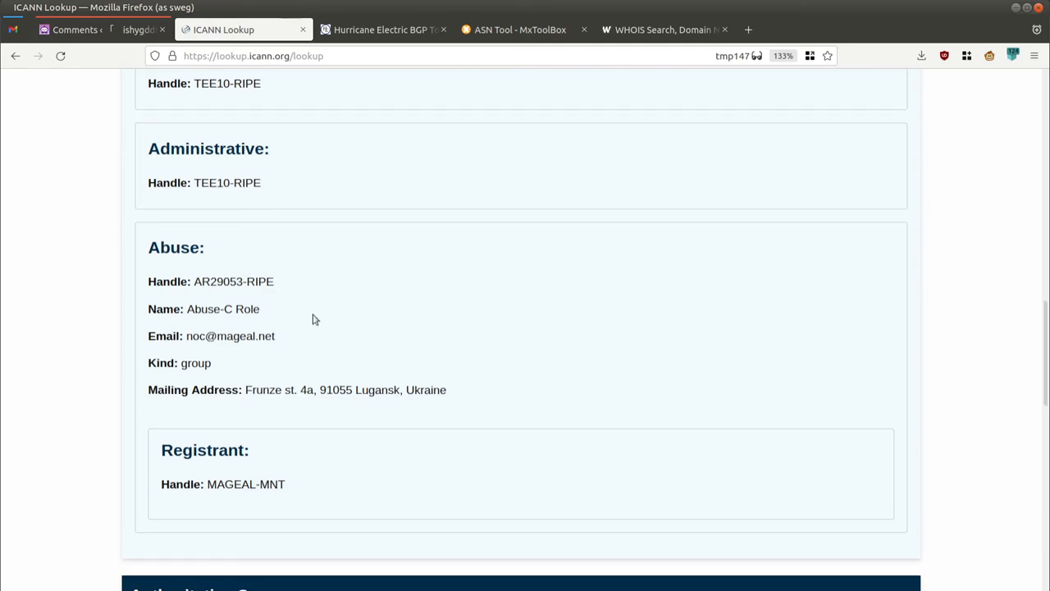
{"action": "scroll", "scroll_direction": "up", "scroll_amount": 3}
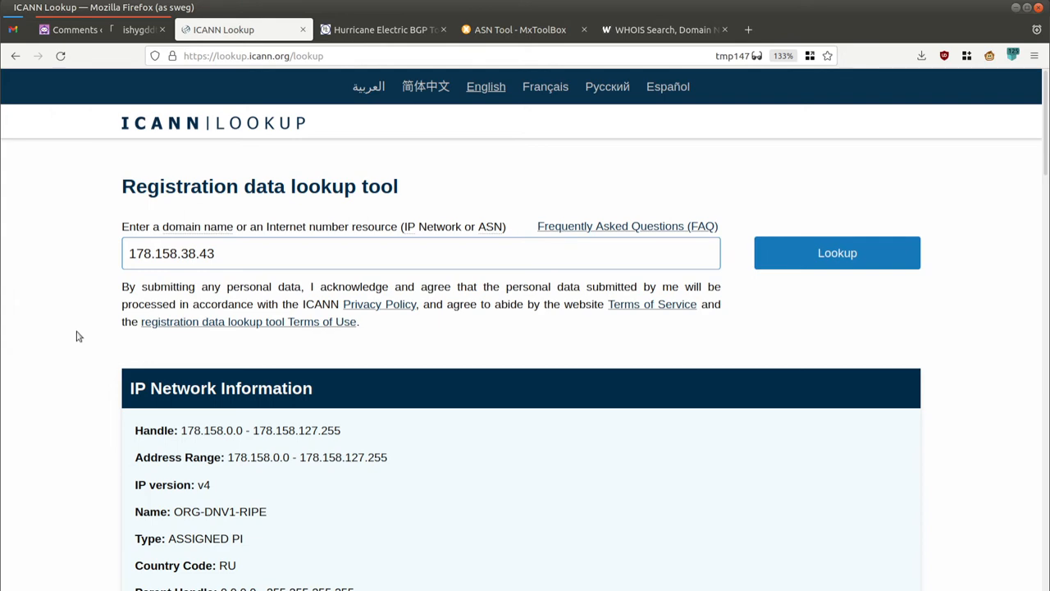
{"action": "left_click", "coordinate": [382, 30]}
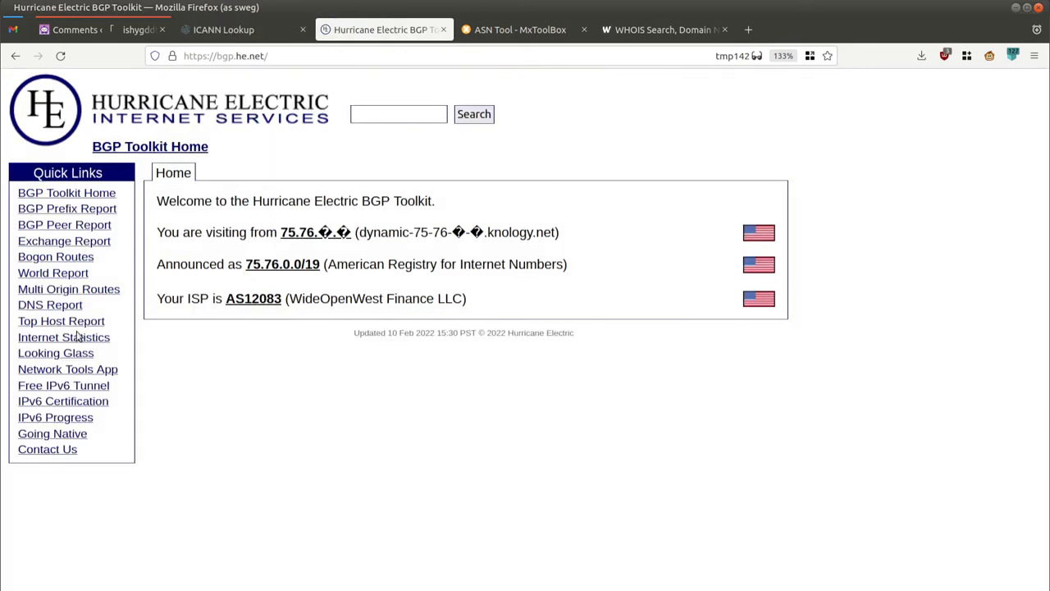
Step: Pause on the BGP Toolkit home page, then move to MxToolbox's ASN lookup
{"action": "left_click", "coordinate": [520, 29]}
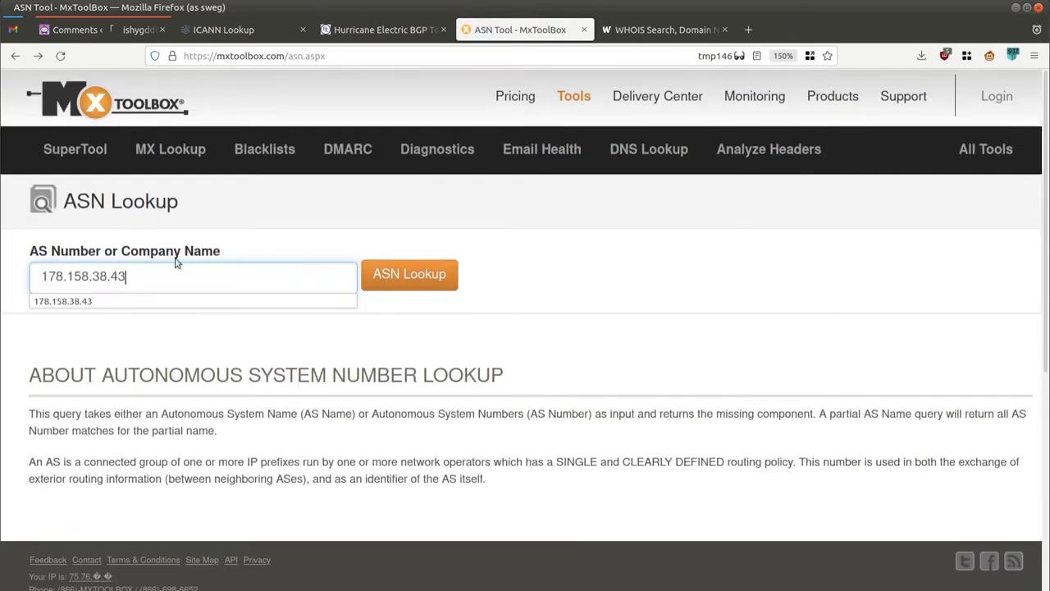
Step: Run the MxToolbox ASN lookup for 178.158.38.43, returning AS 30822 and 178.158.0.0/17
{"action": "left_click", "coordinate": [409, 273]}
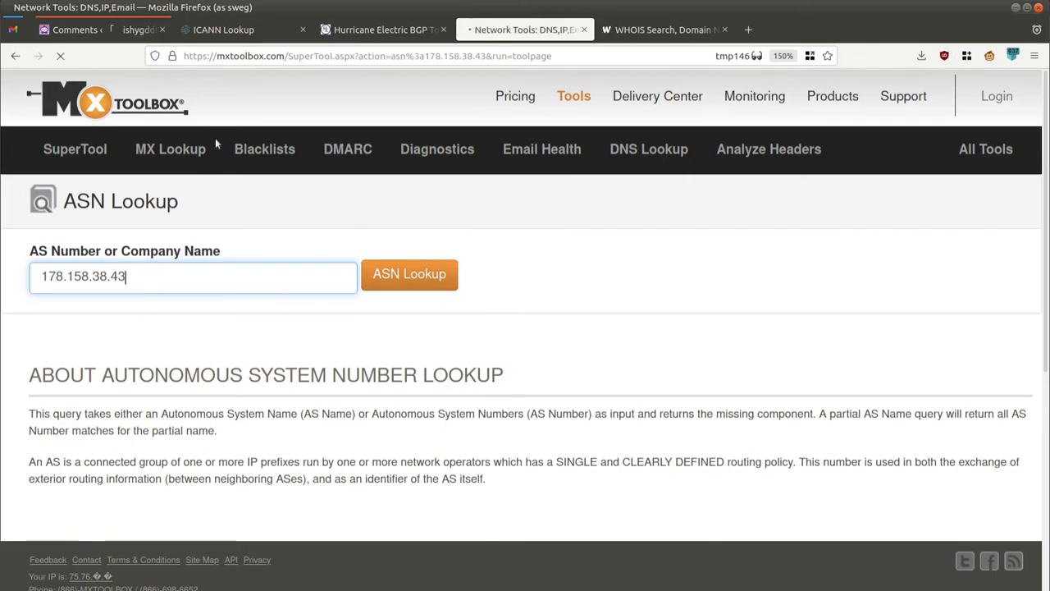
{"action": "left_click", "coordinate": [409, 273]}
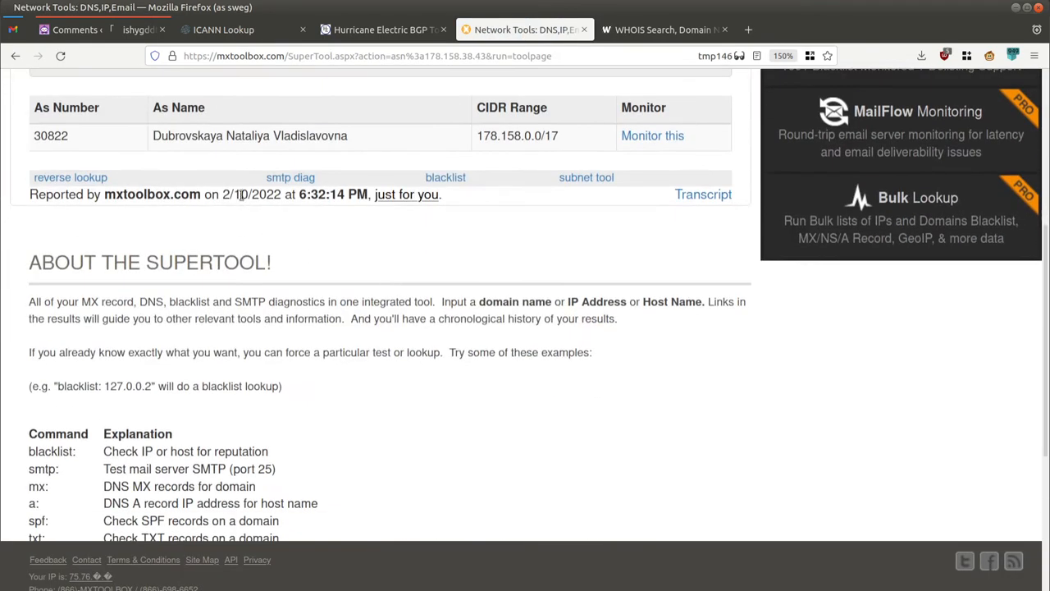
{"action": "scroll", "scroll_direction": "up", "scroll_amount": 3}
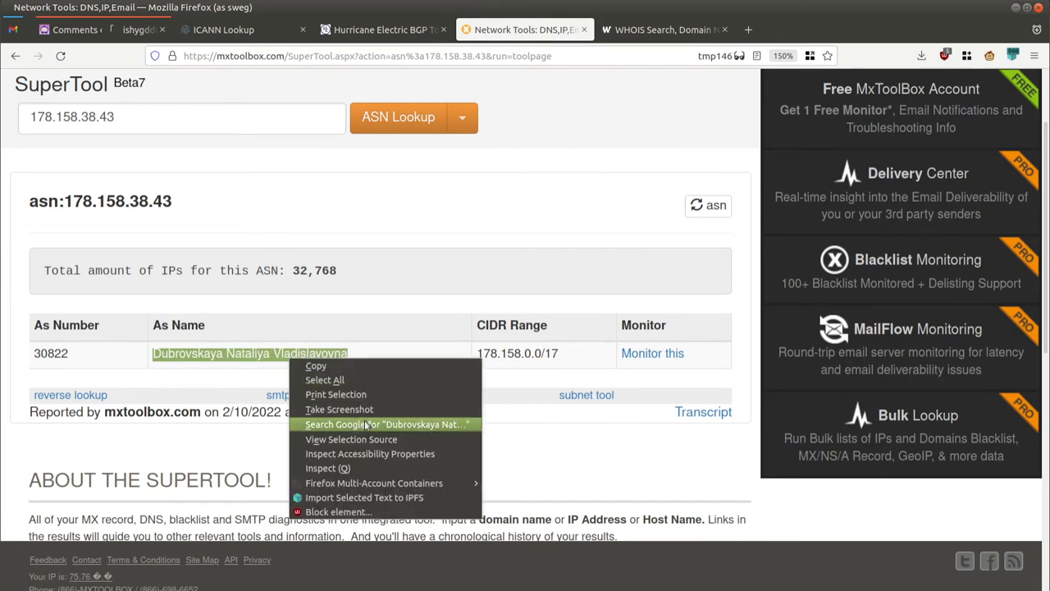
{"action": "left_click", "coordinate": [386, 425]}
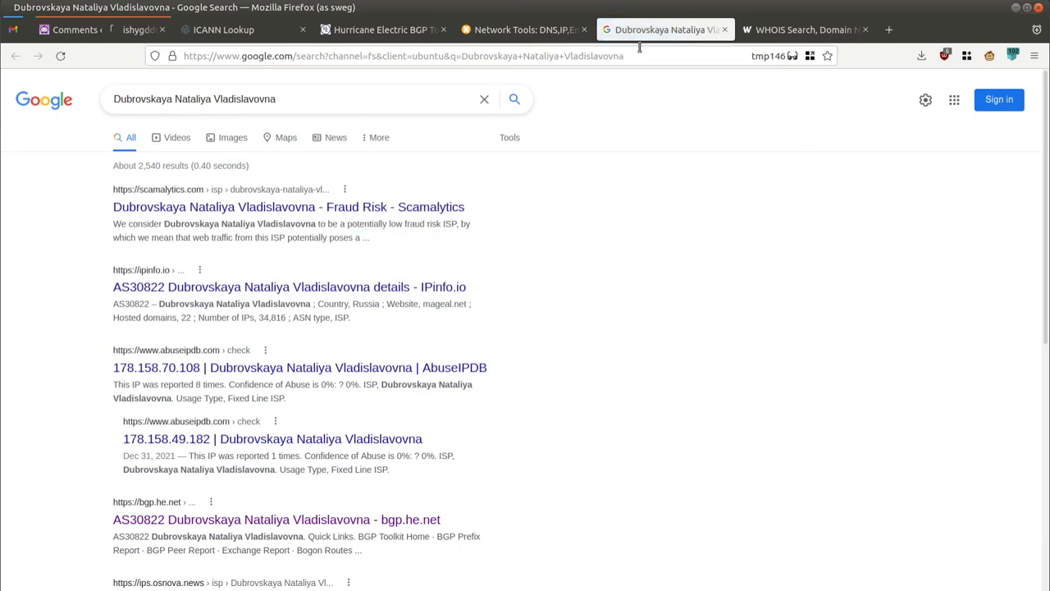
Step: Search the BGP Toolkit for 178.158.38.43, open AS30822, and view its IPv4 prefixes
{"action": "left_click", "coordinate": [377, 29]}
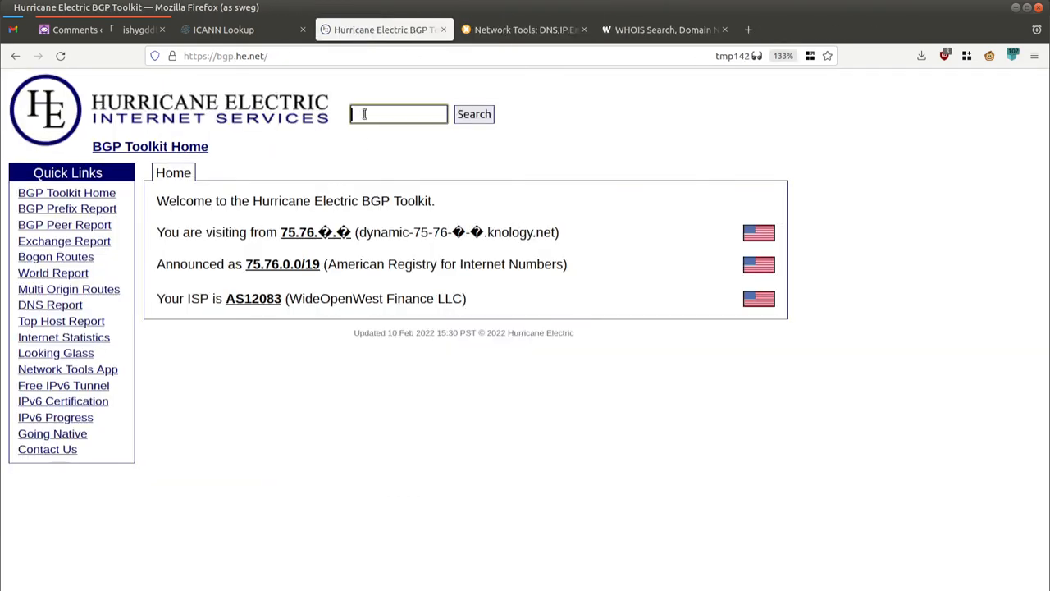
{"action": "left_click", "coordinate": [523, 30]}
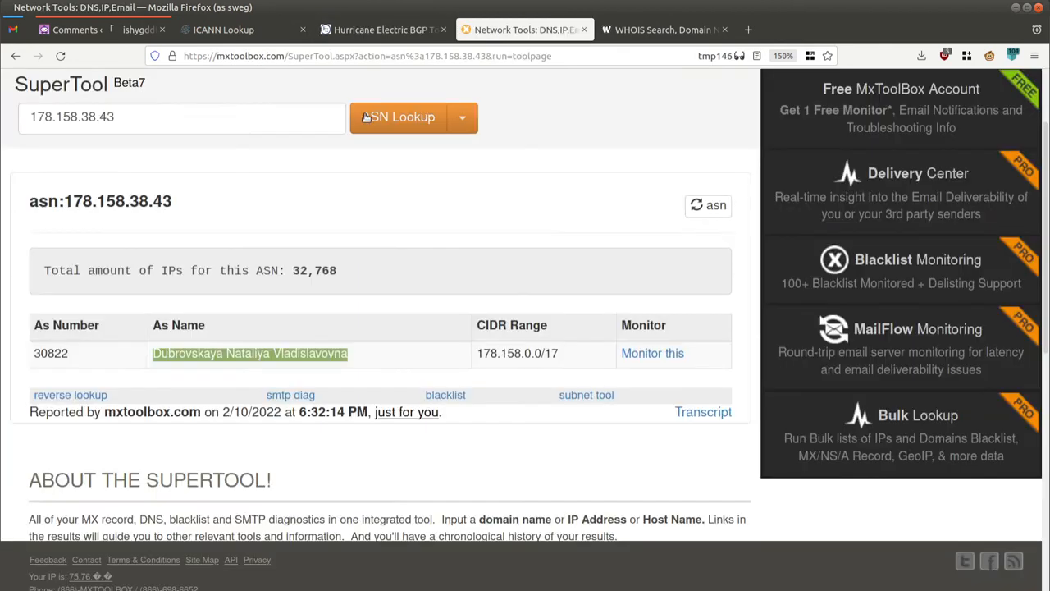
{"action": "left_click", "coordinate": [383, 29]}
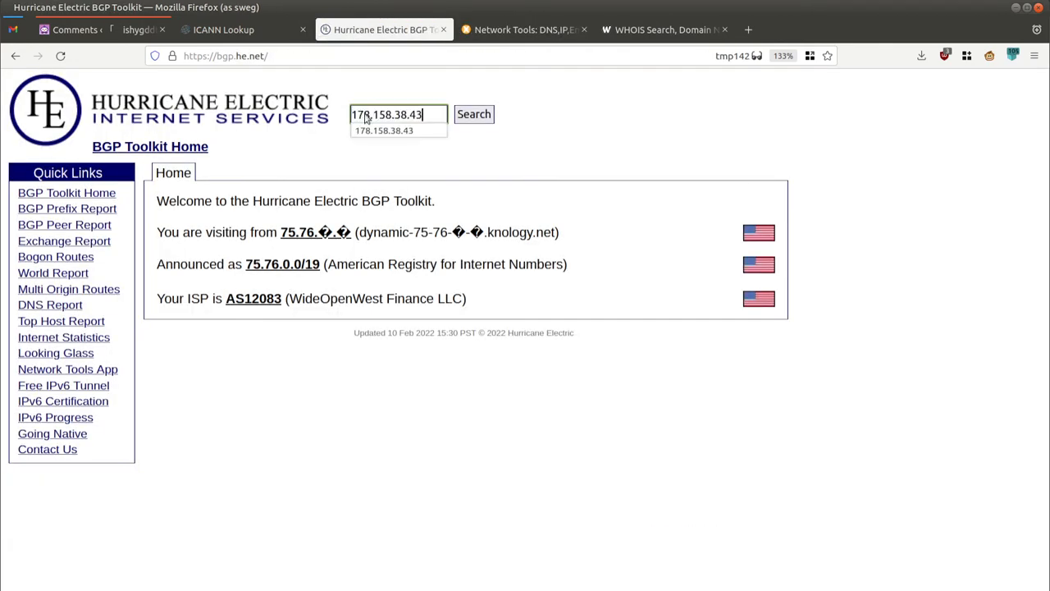
{"action": "left_click", "coordinate": [473, 114]}
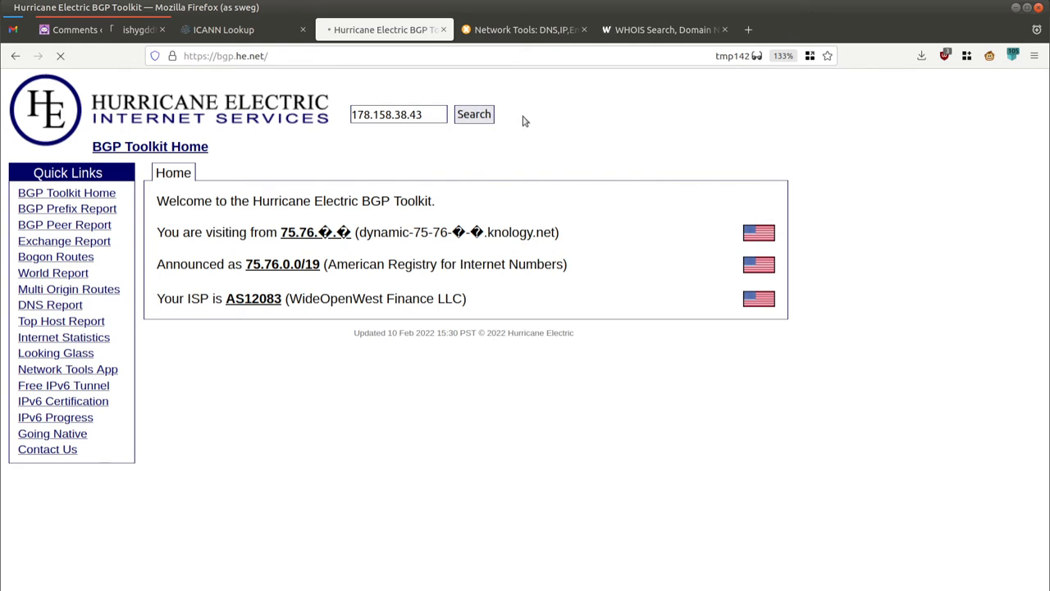
{"action": "left_click", "coordinate": [474, 114]}
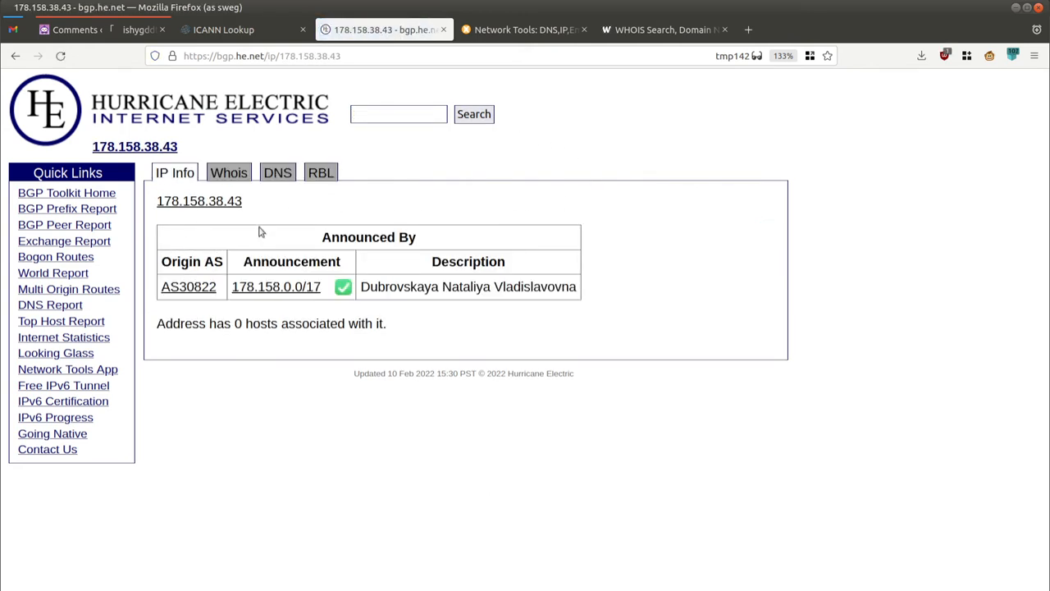
{"action": "mouse_move", "coordinate": [206, 291]}
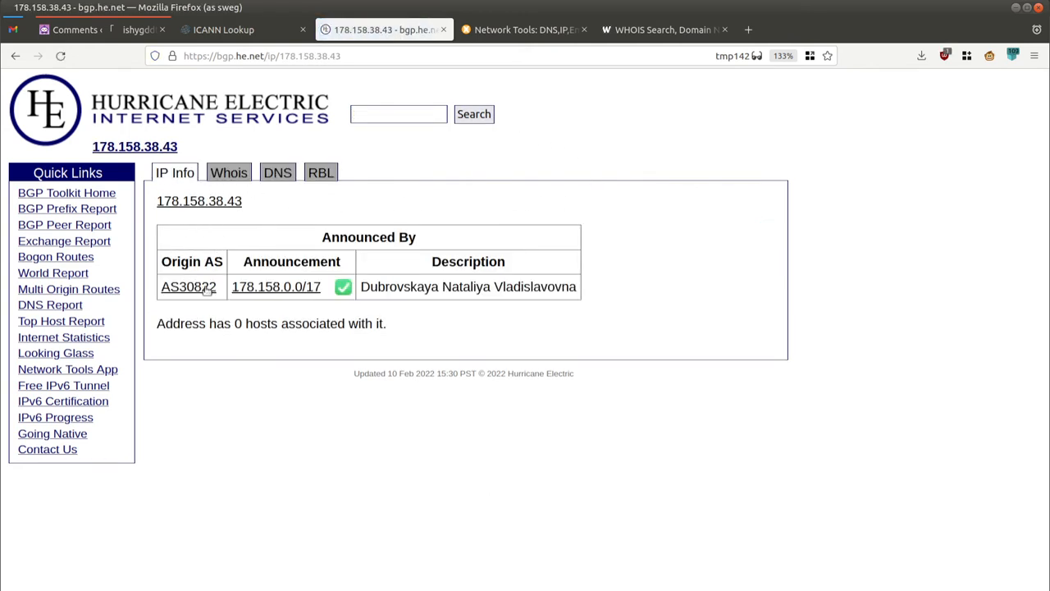
{"action": "left_click", "coordinate": [187, 286]}
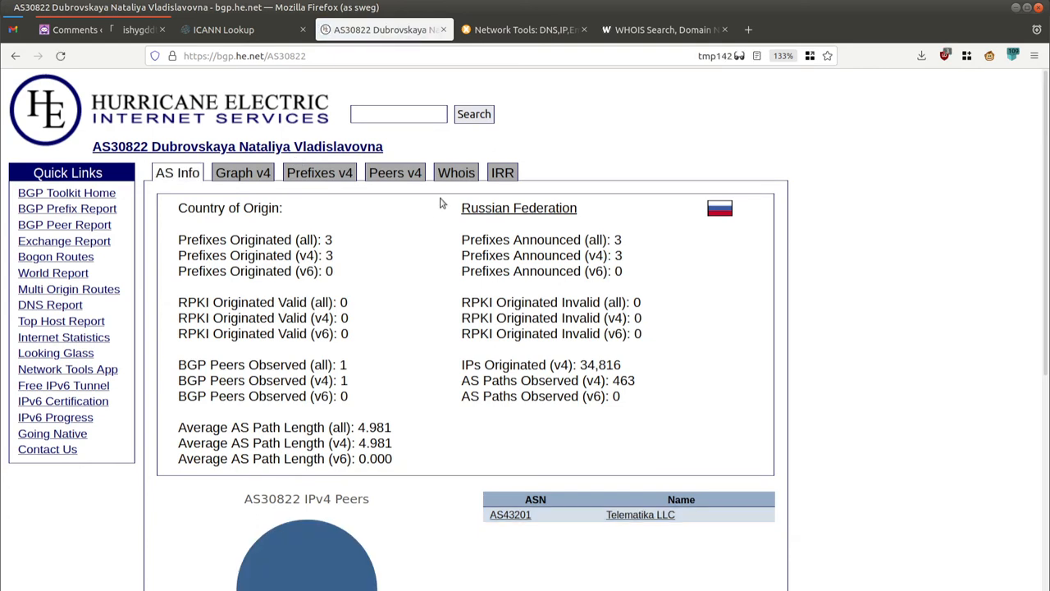
{"action": "mouse_move", "coordinate": [413, 201]}
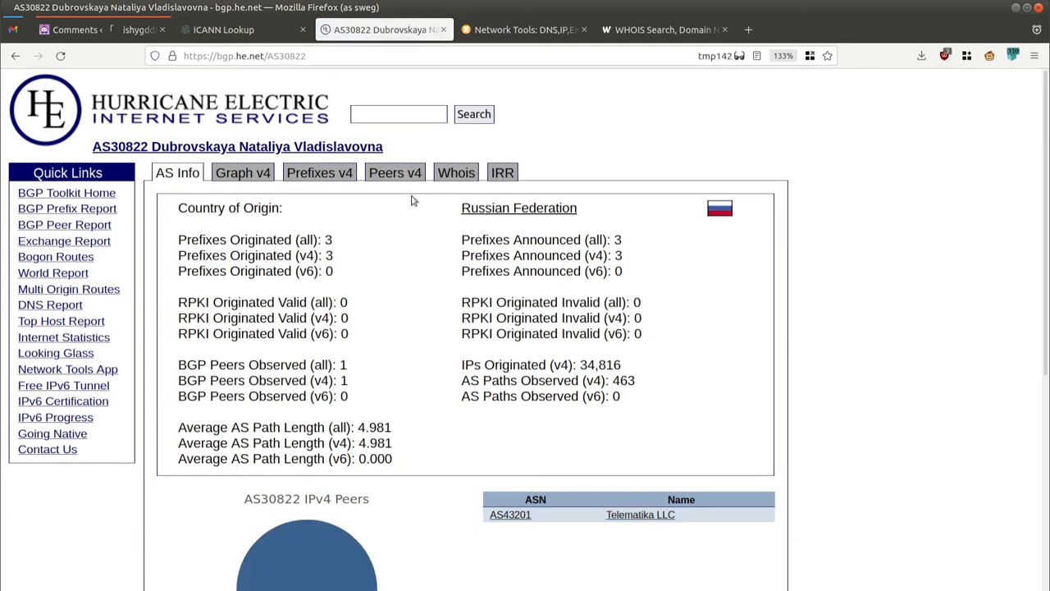
{"action": "left_click", "coordinate": [319, 172]}
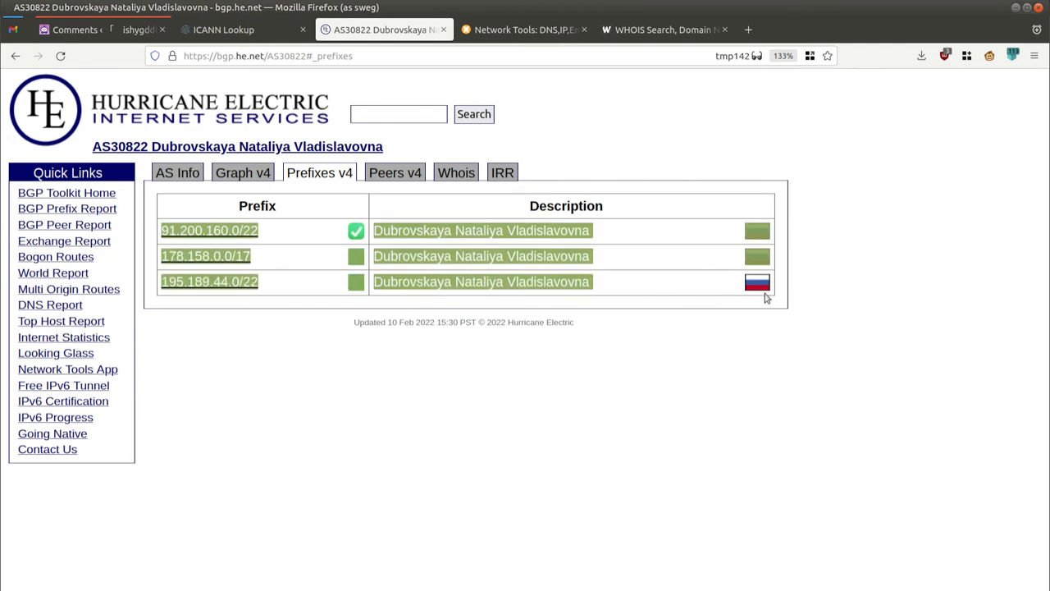
{"action": "mouse_move", "coordinate": [618, 262]}
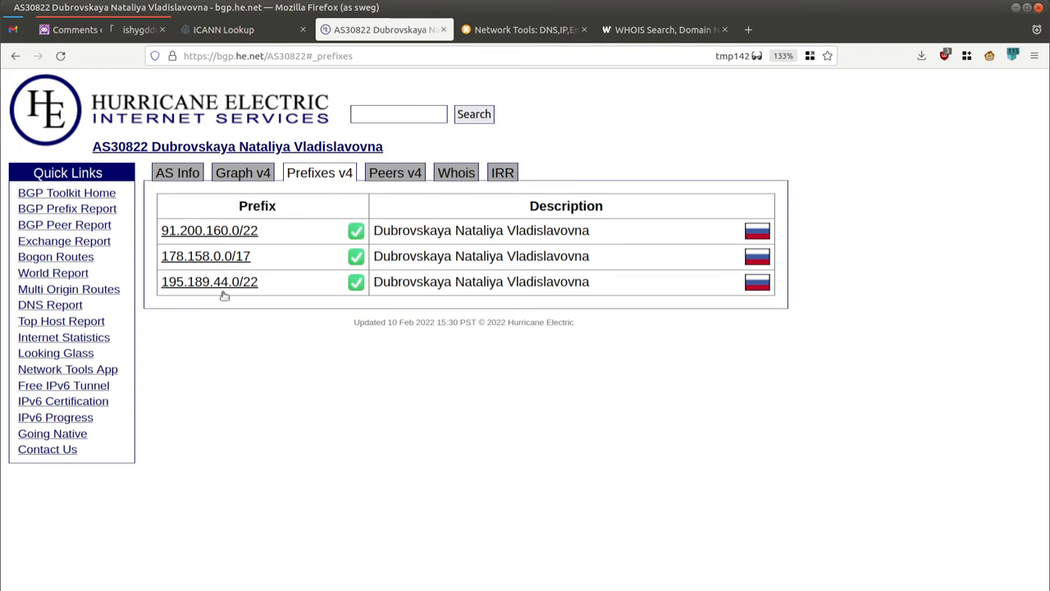
{"action": "mouse_move", "coordinate": [322, 252]}
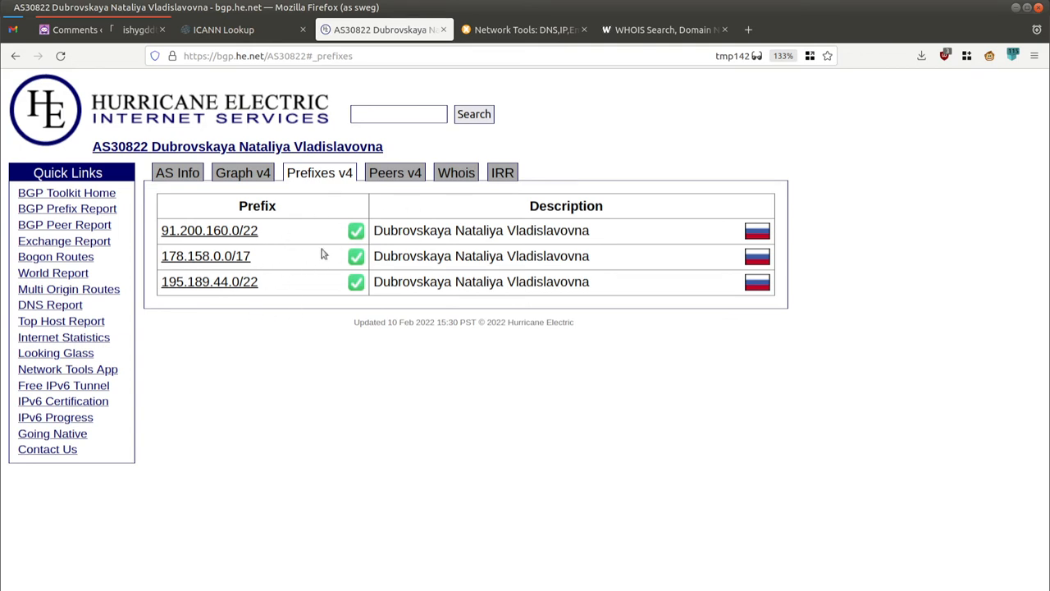
{"action": "mouse_move", "coordinate": [757, 115]}
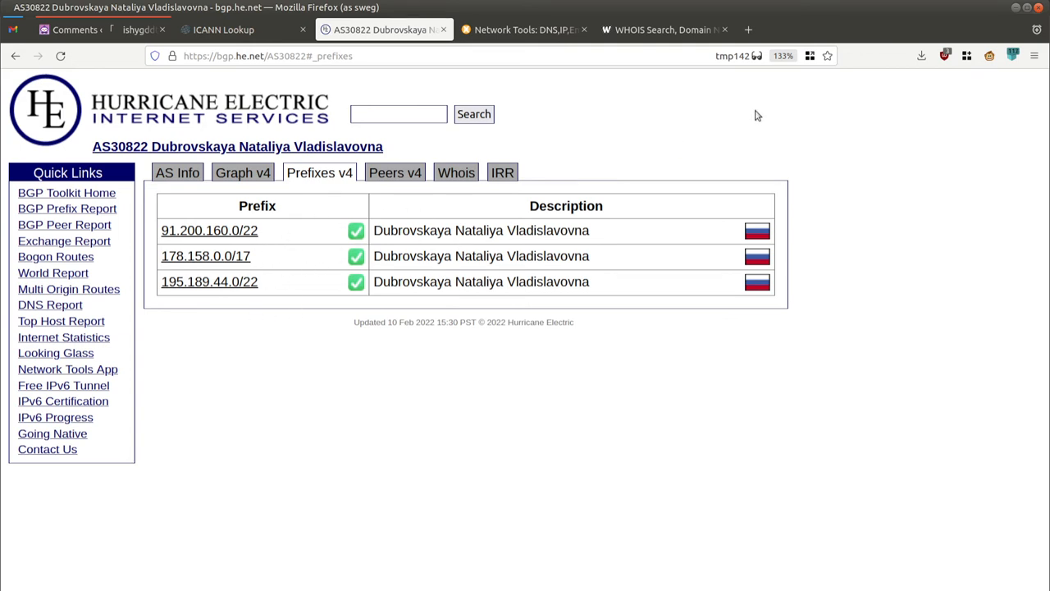
Step: Recheck the ORG-DNV1-RIPE network record in ICANN Lookup and glance at AS30822's prefixes
{"action": "left_click", "coordinate": [223, 29]}
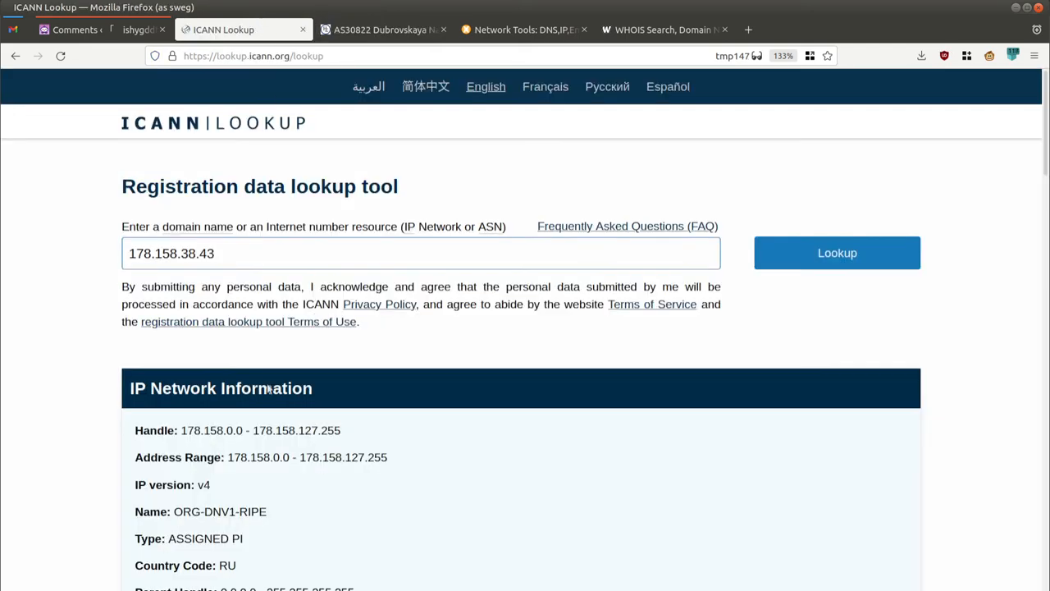
{"action": "scroll", "scroll_direction": "down", "scroll_amount": 3}
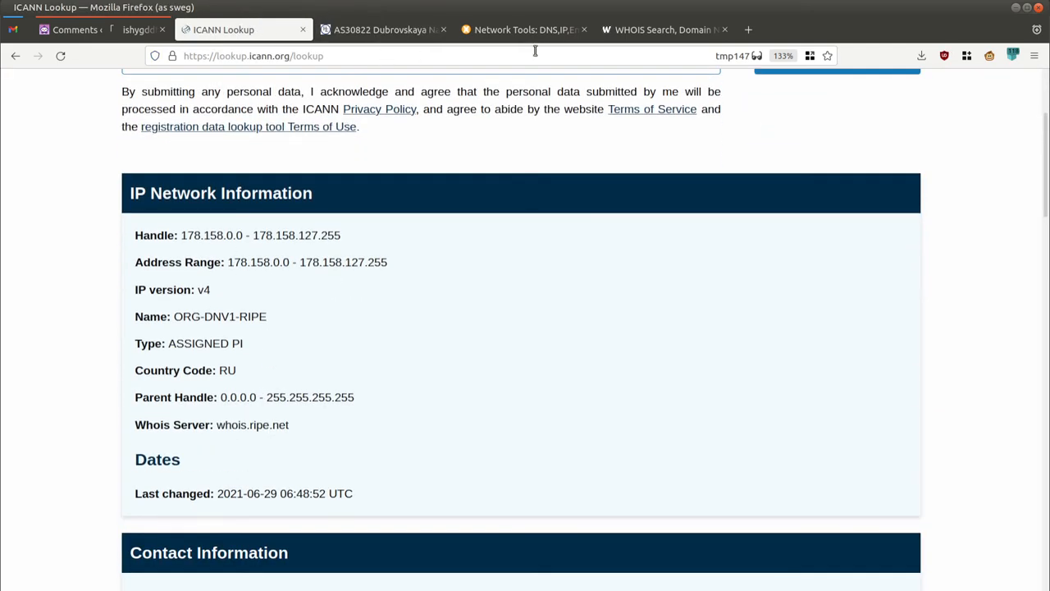
{"action": "left_click", "coordinate": [522, 30]}
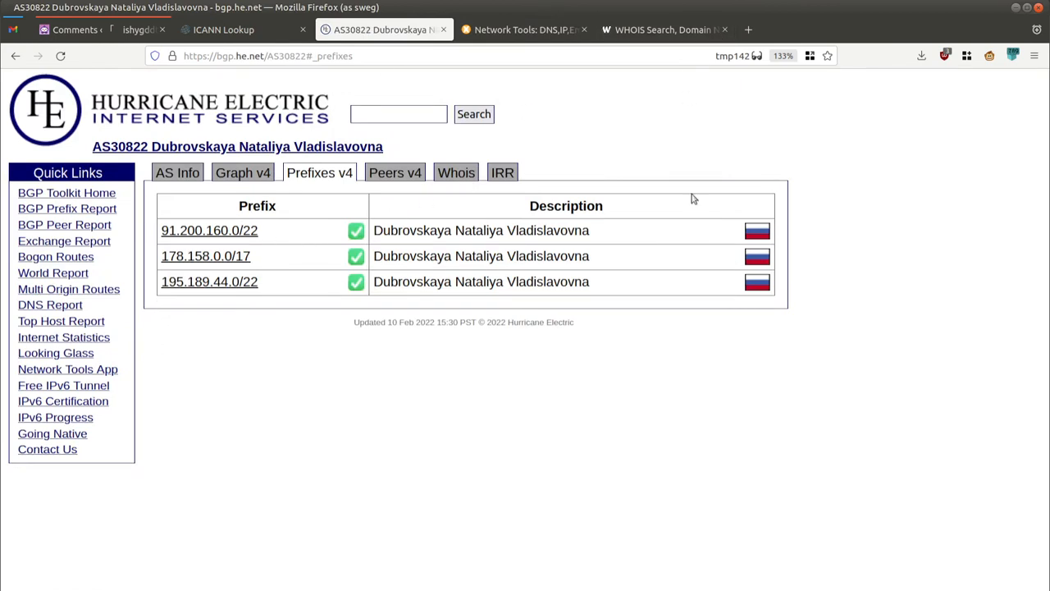
{"action": "left_click", "coordinate": [663, 30]}
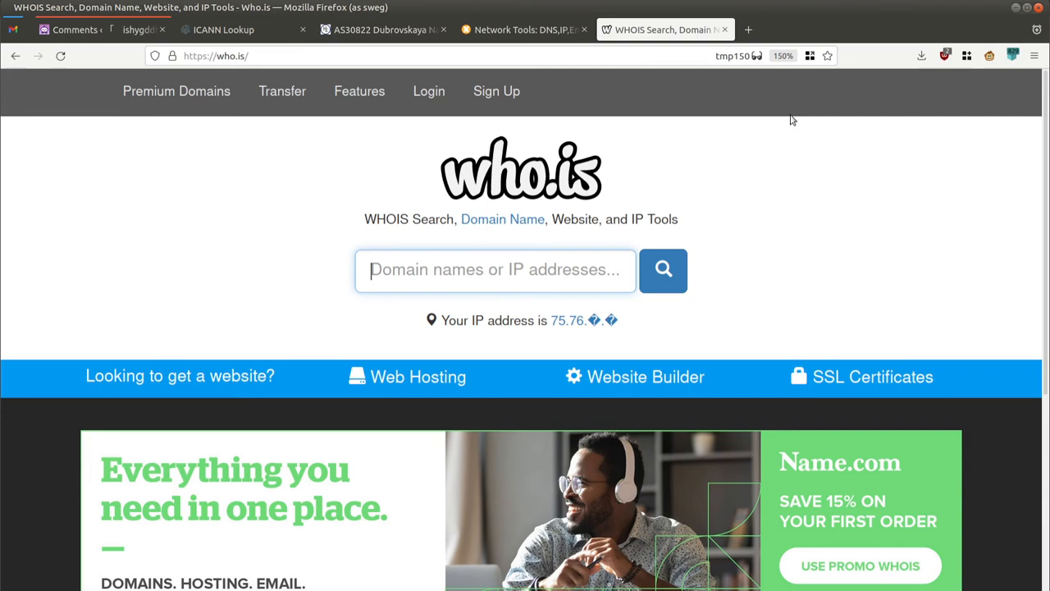
{"action": "mouse_move", "coordinate": [781, 81]}
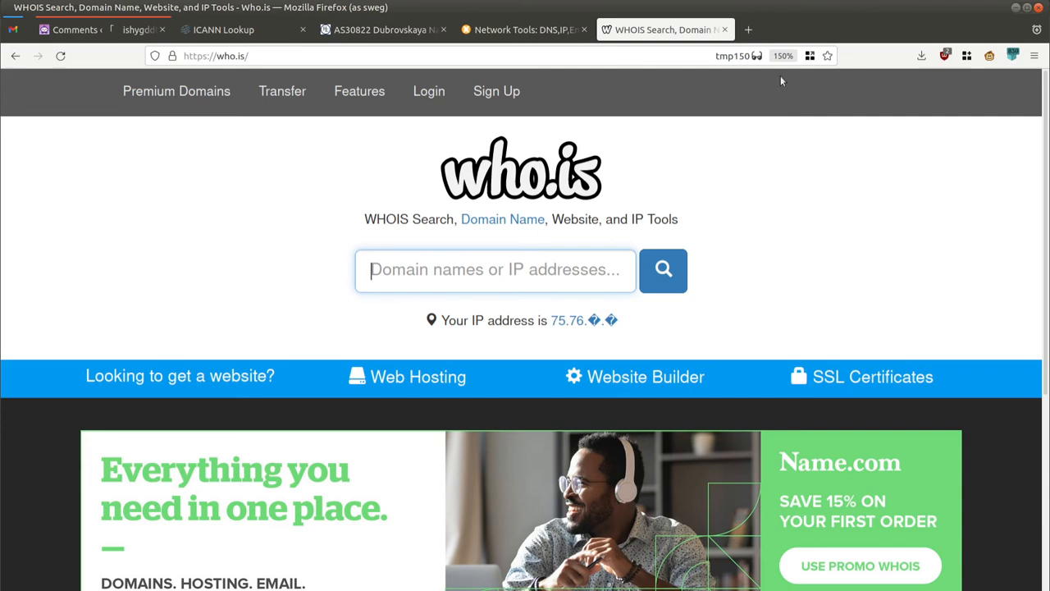
Step: Run a who.is lookup for 178.158.38.43
{"action": "scroll", "scroll_direction": "down", "scroll_amount": 3}
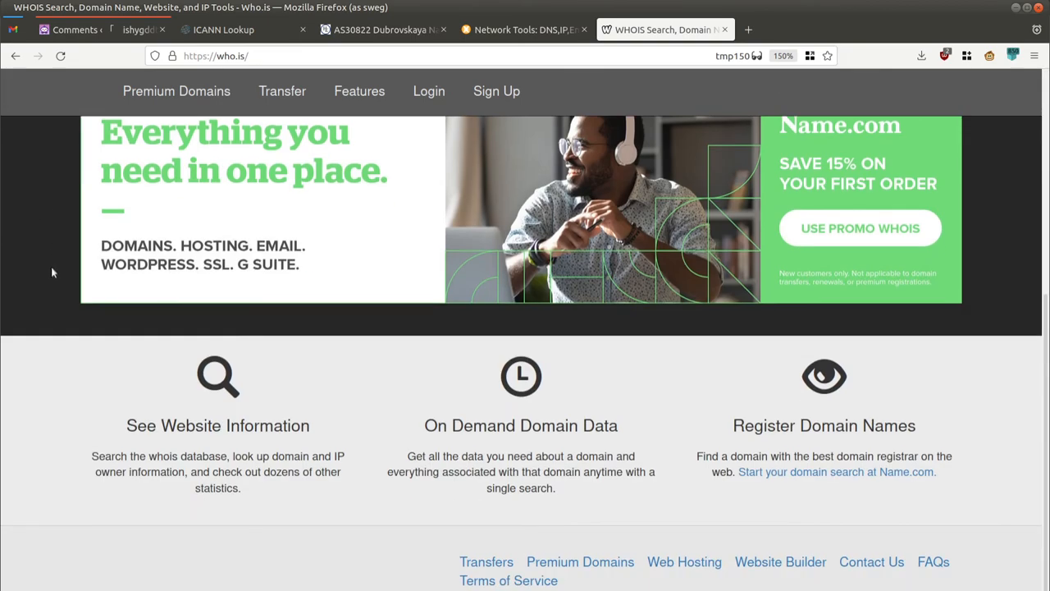
{"action": "scroll", "scroll_direction": "up", "scroll_amount": 3}
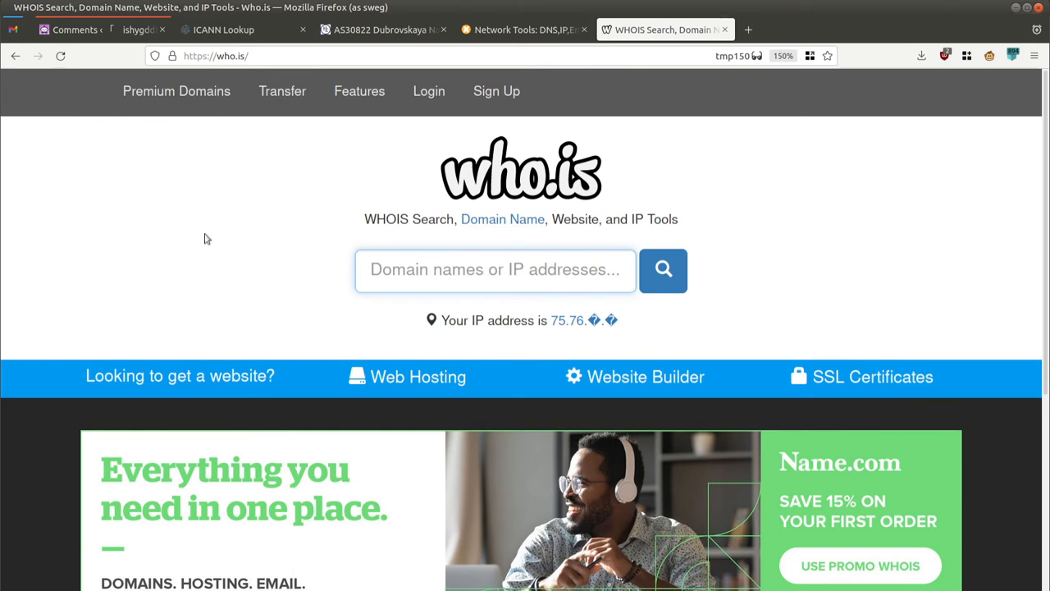
{"action": "type", "text": "178.158.38.43"}
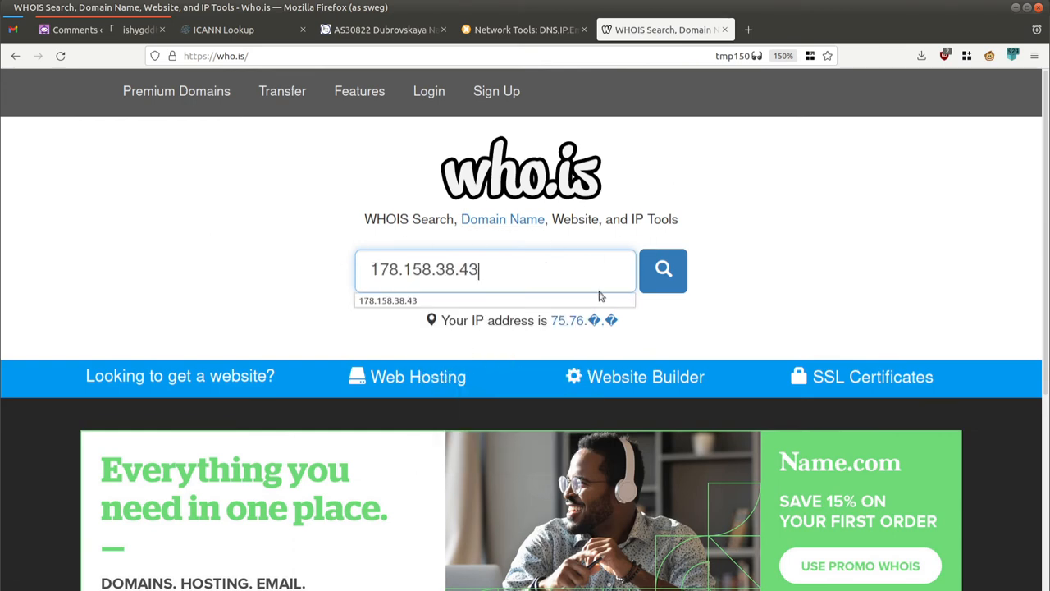
{"action": "left_click", "coordinate": [662, 270]}
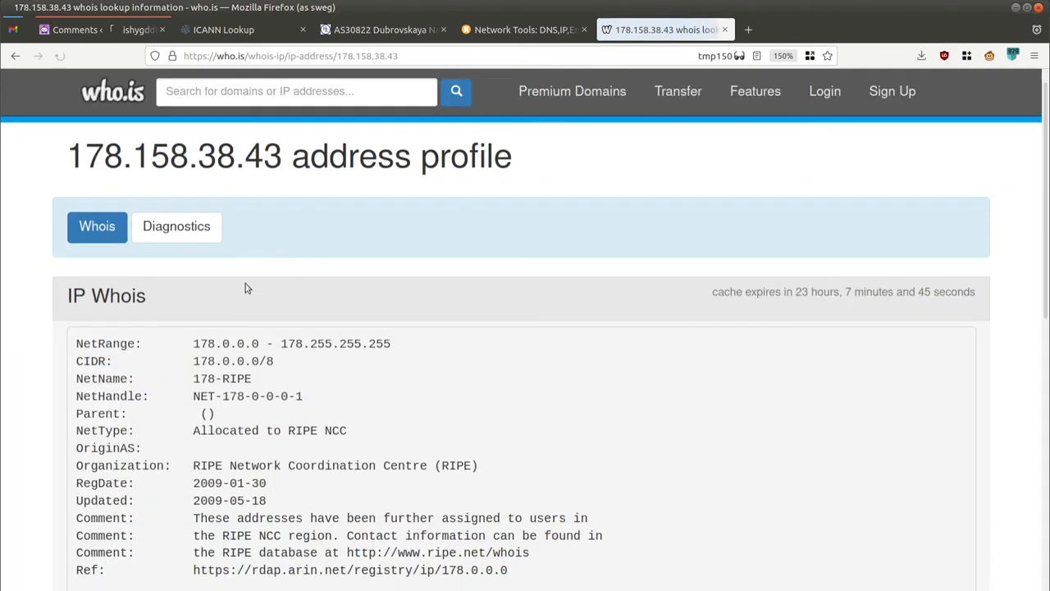
Step: Read the IP Whois output pointing to RIPE NCC, then return to MxToolbox's AS 30822 result
{"action": "scroll", "scroll_direction": "down", "scroll_amount": 3}
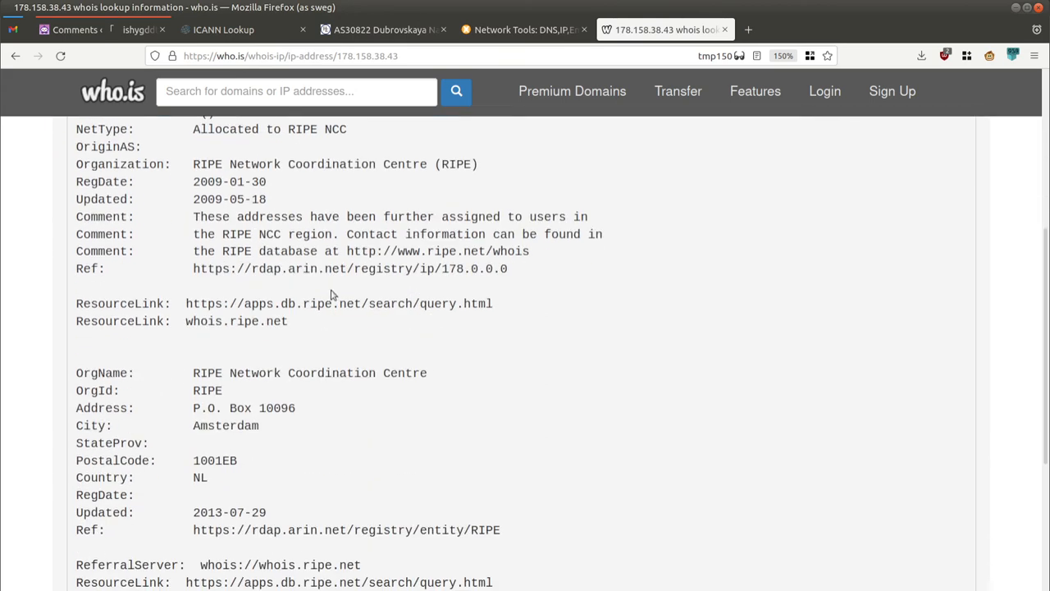
{"action": "scroll", "scroll_direction": "down", "scroll_amount": 3}
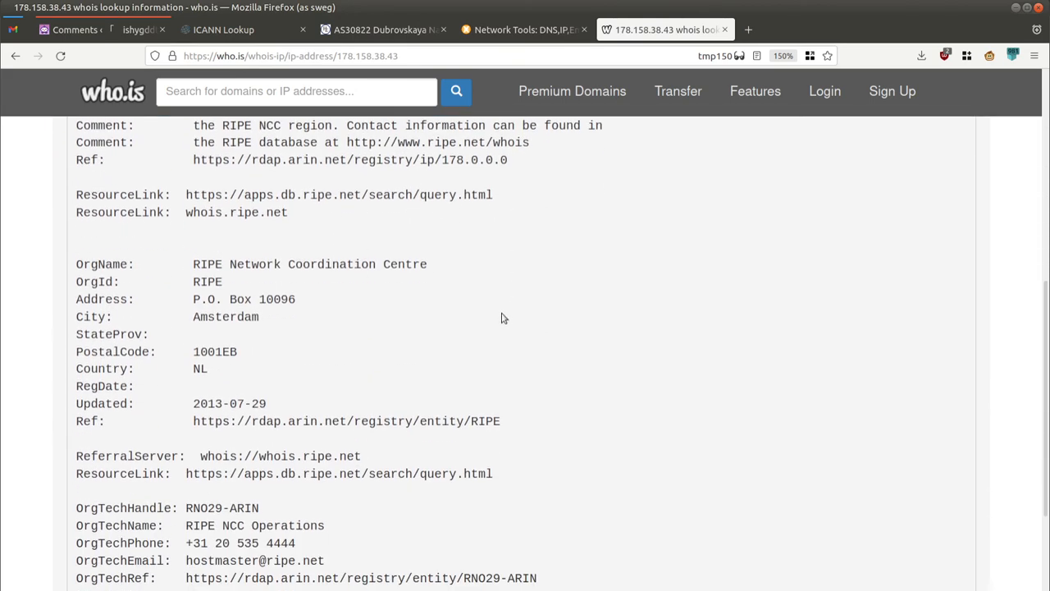
{"action": "scroll", "scroll_direction": "down", "scroll_amount": 3}
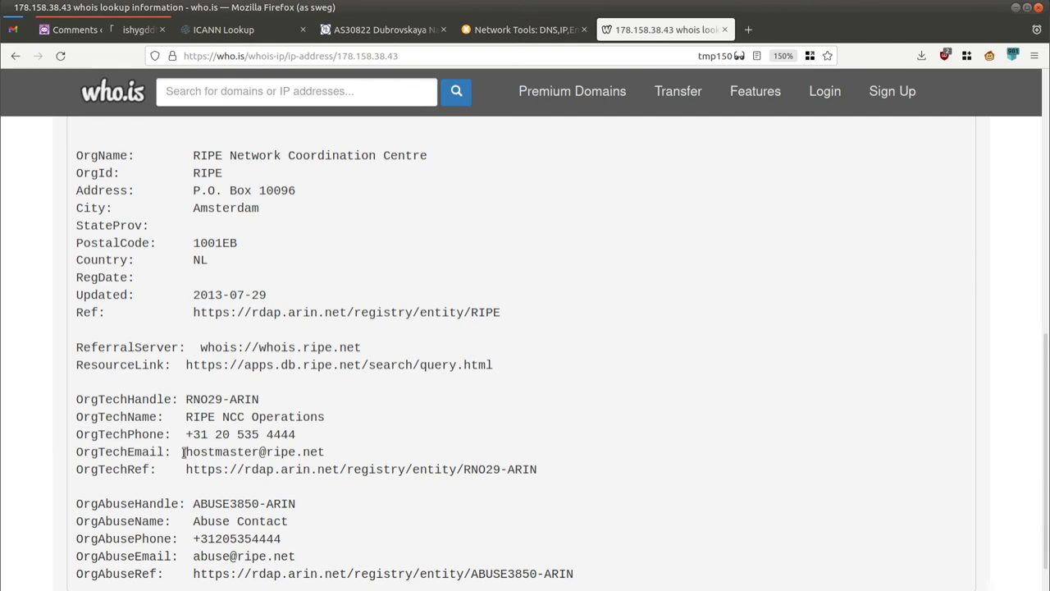
{"action": "scroll", "scroll_direction": "up", "scroll_amount": 3}
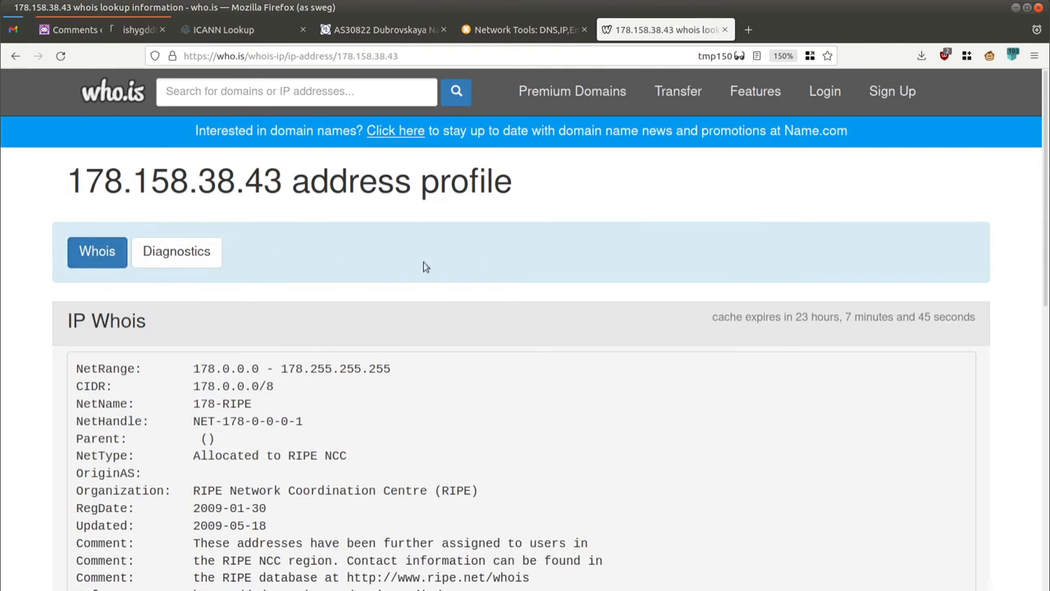
{"action": "left_click", "coordinate": [523, 30]}
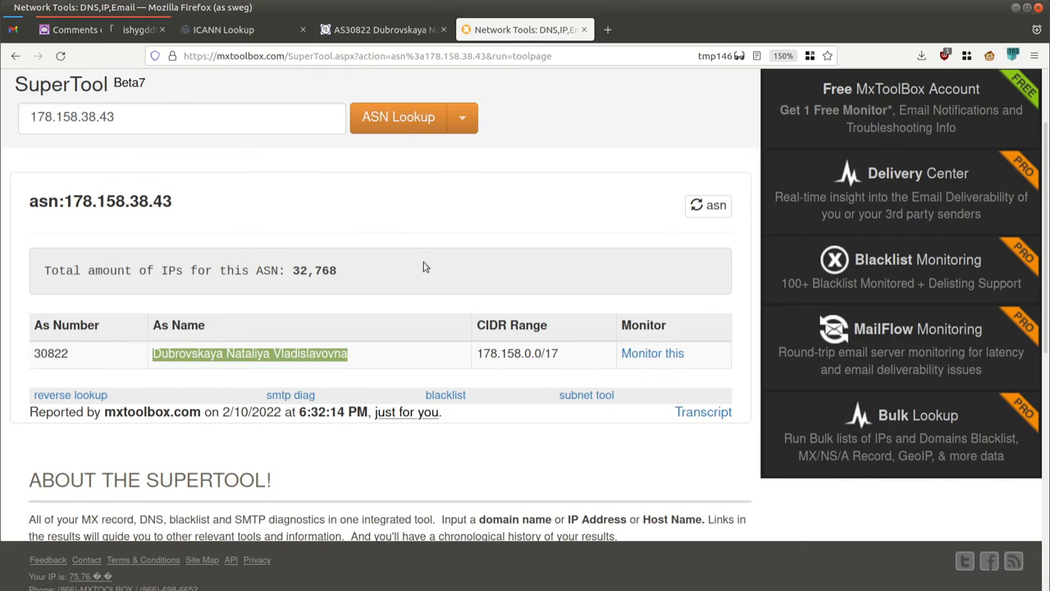
Step: Recheck the 178.158.38.43 ICANN record and AS30822 prefixes, then return to WordPress spam comments
{"action": "left_click", "coordinate": [237, 30]}
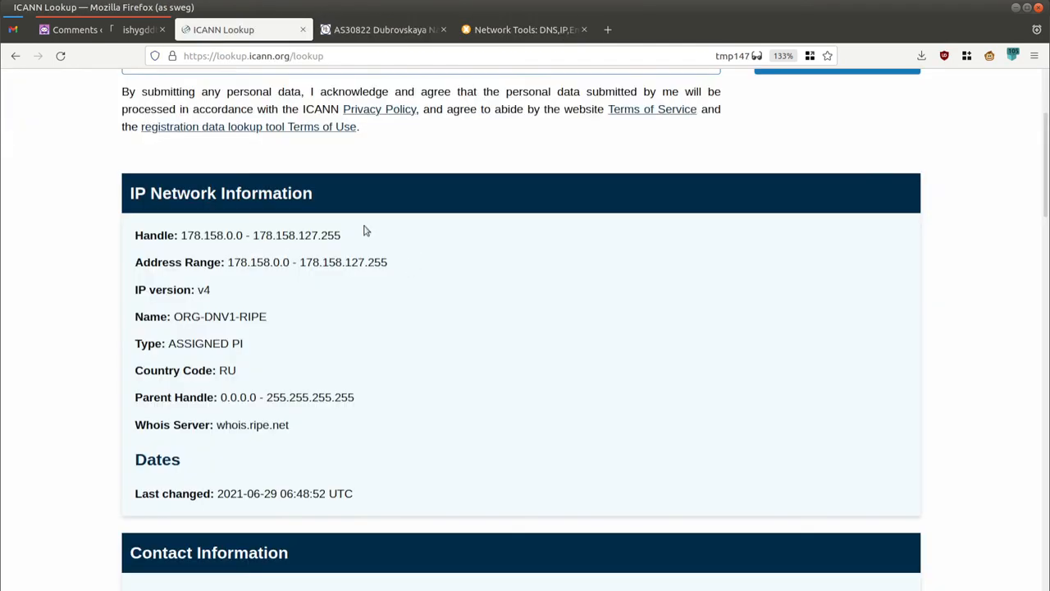
{"action": "scroll", "scroll_direction": "up", "scroll_amount": 3}
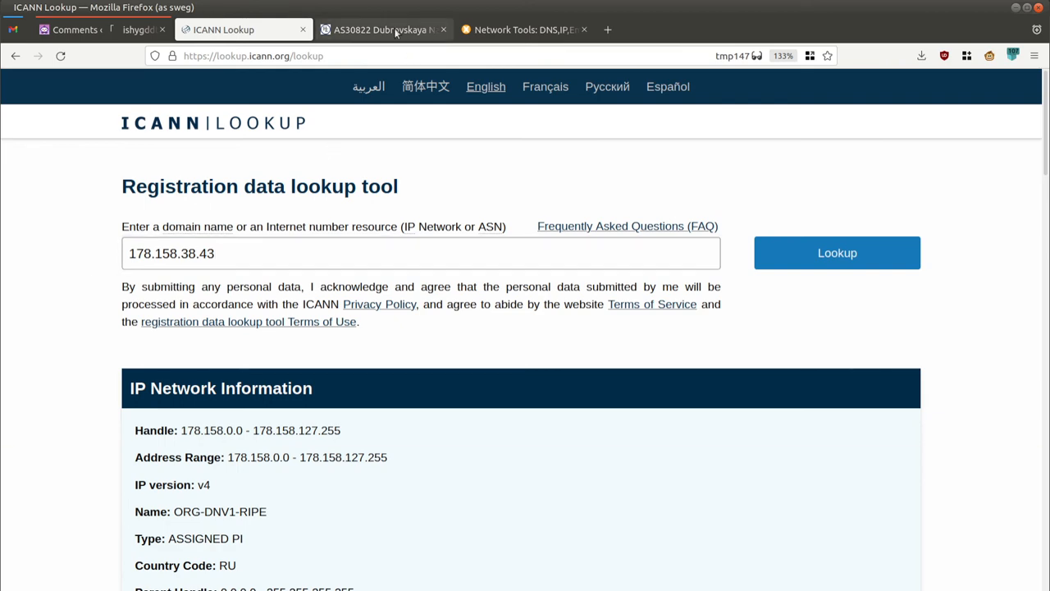
{"action": "left_click", "coordinate": [382, 30]}
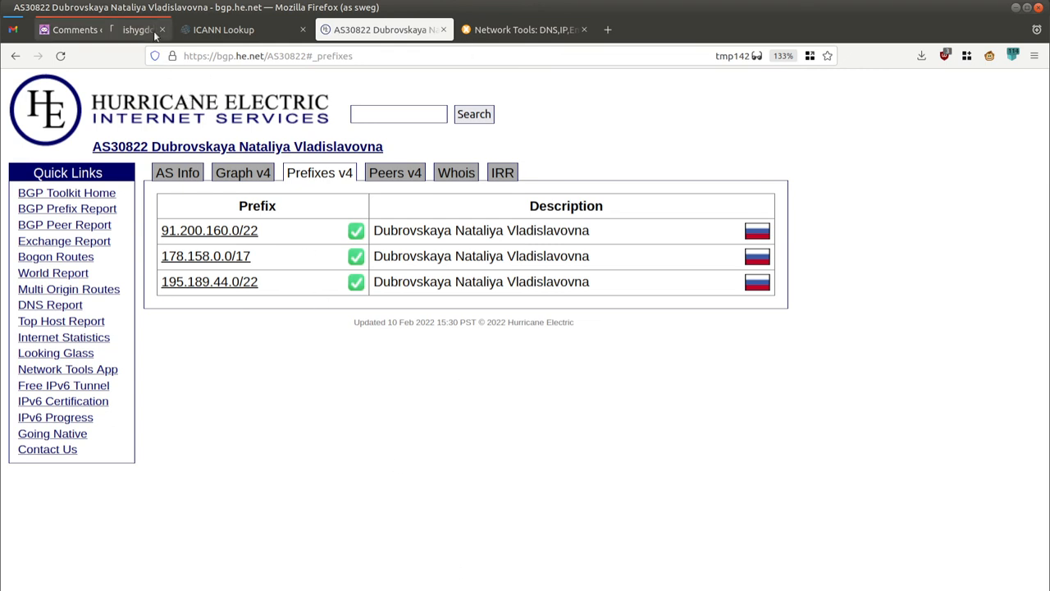
{"action": "mouse_move", "coordinate": [131, 30]}
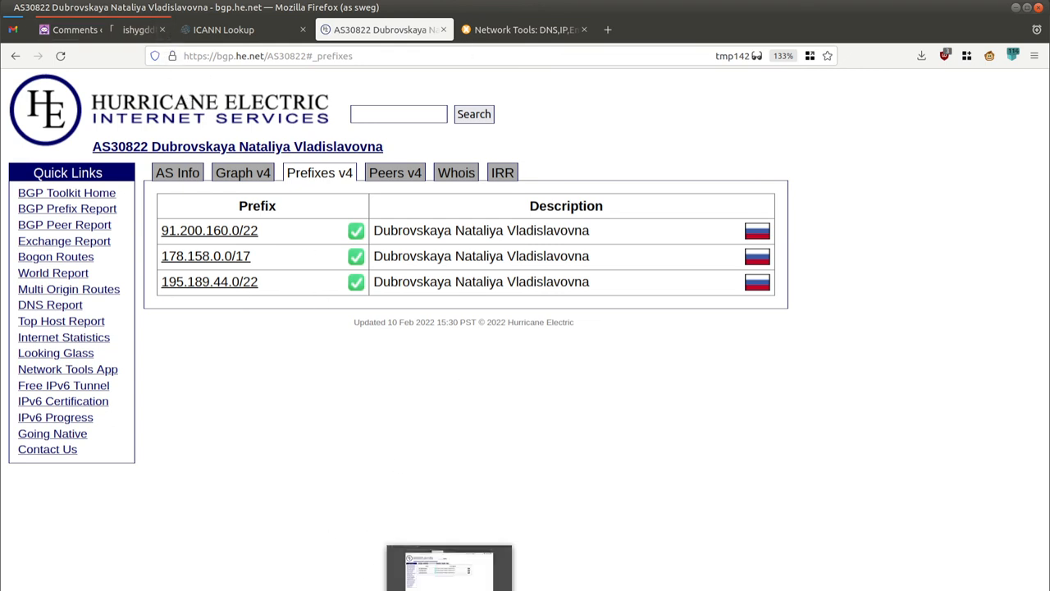
{"action": "mouse_move", "coordinate": [320, 410]}
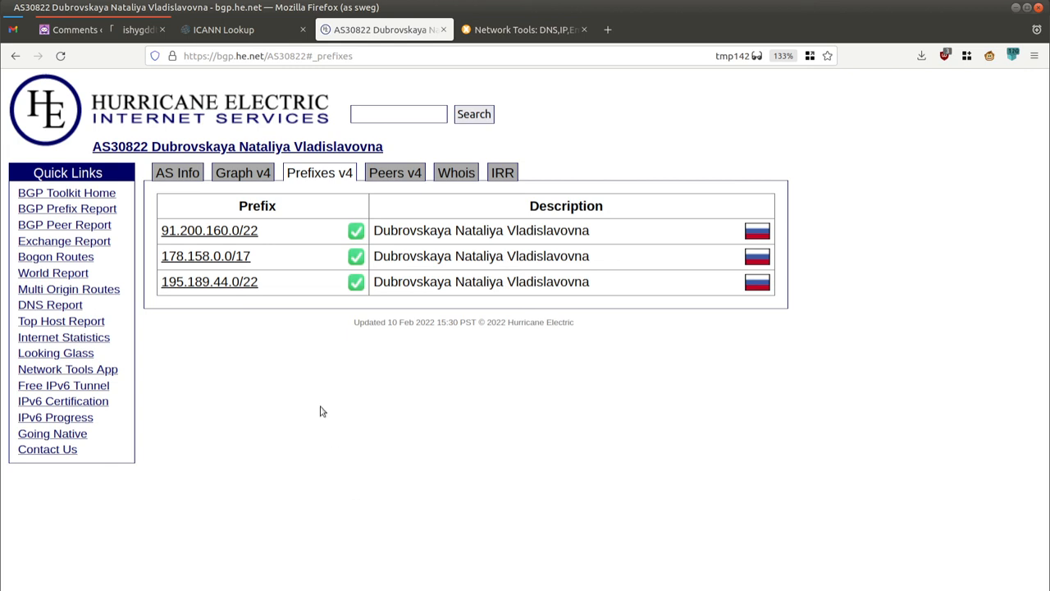
{"action": "mouse_move", "coordinate": [313, 423]}
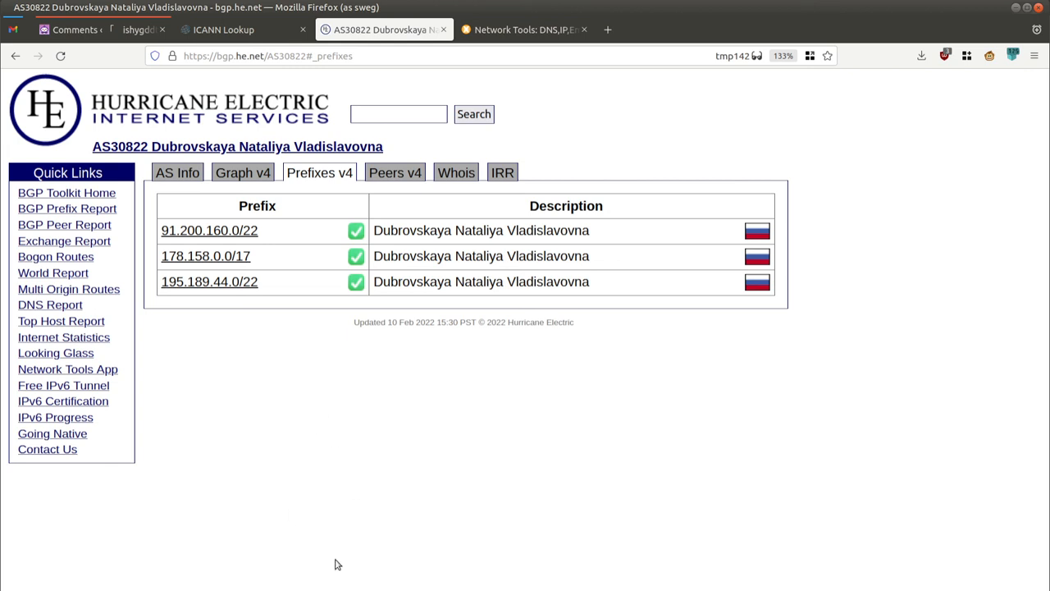
{"action": "mouse_move", "coordinate": [74, 30]}
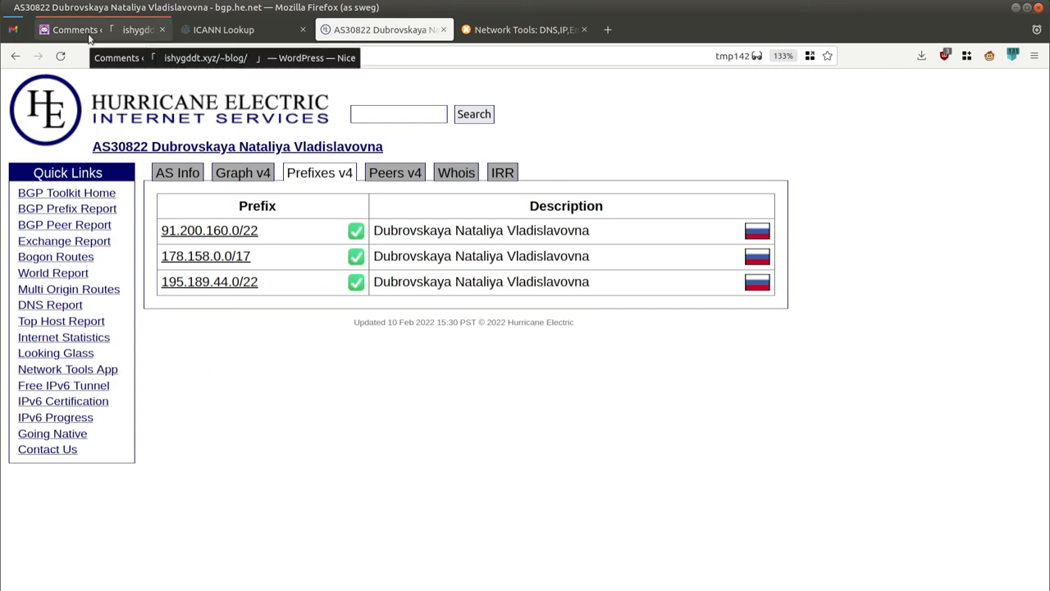
{"action": "left_click", "coordinate": [74, 30]}
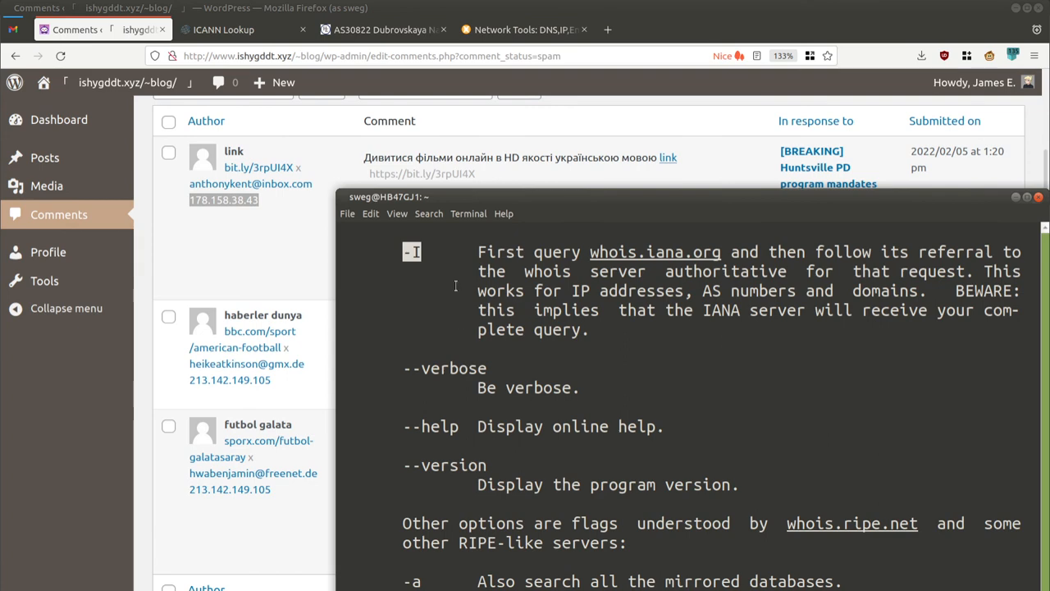
{"action": "mouse_move", "coordinate": [568, 244]}
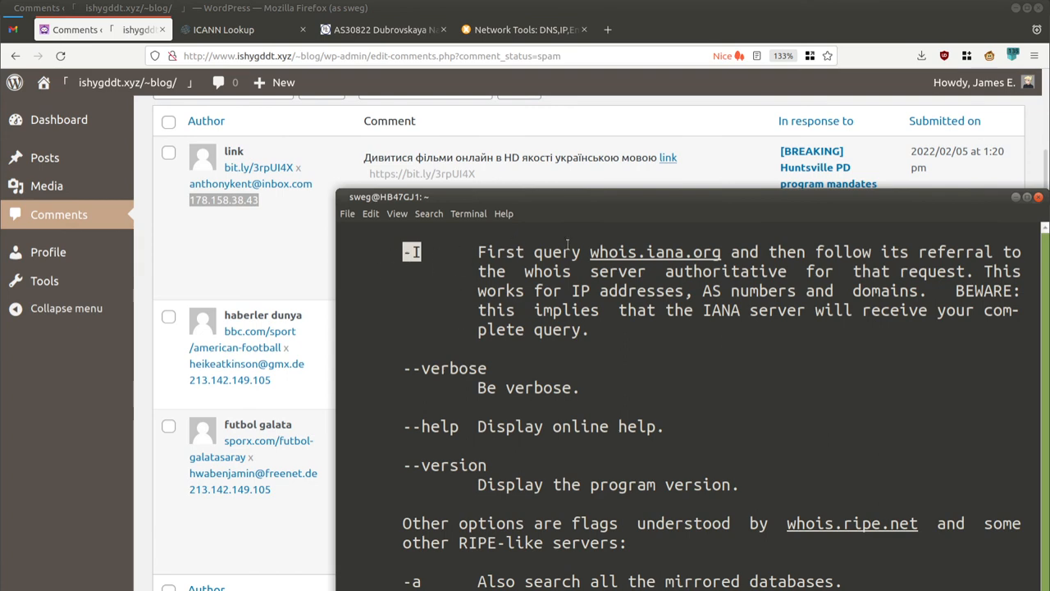
{"action": "mouse_move", "coordinate": [281, 151]}
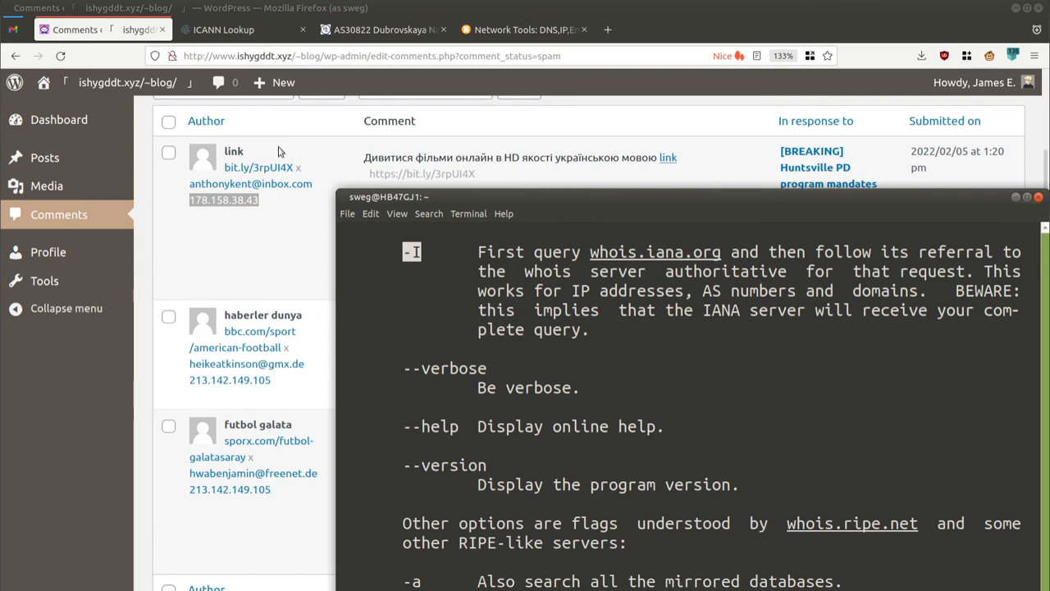